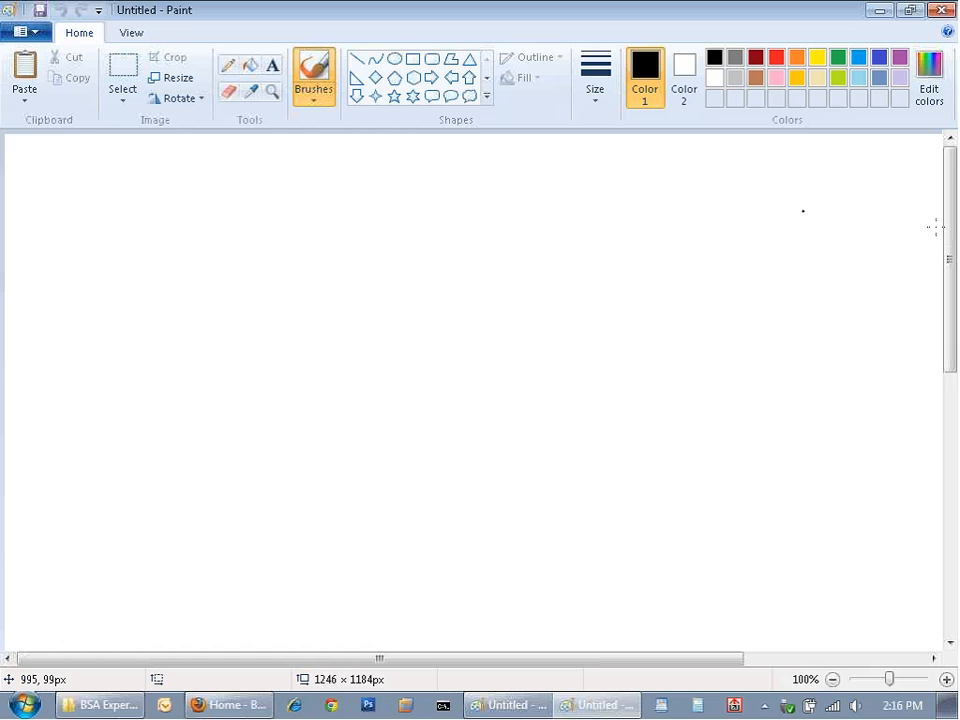
mouse_move(436, 176)
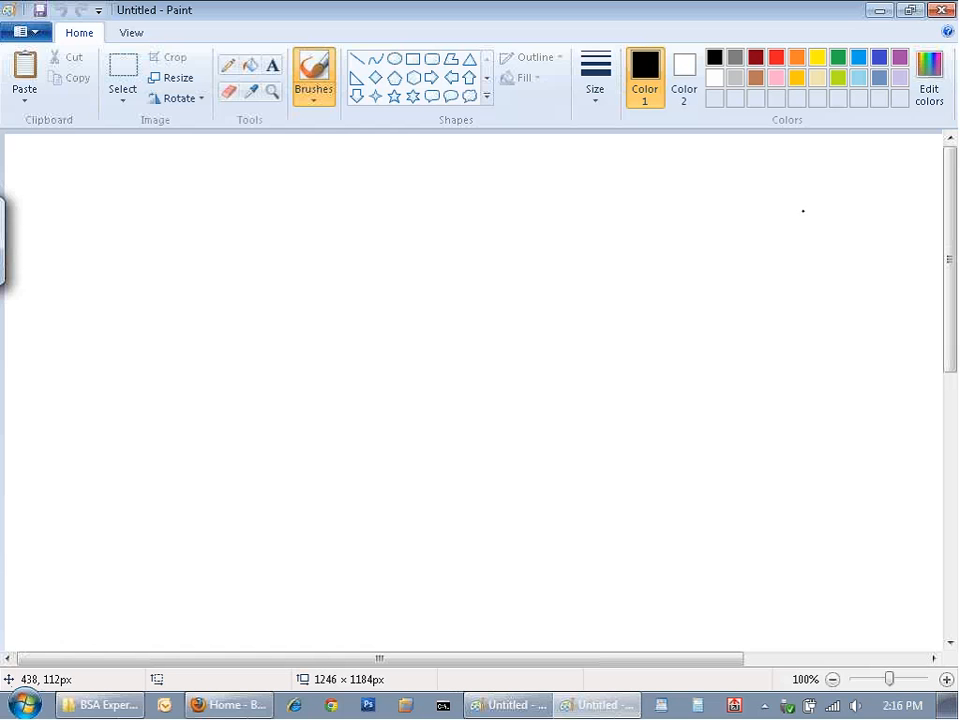
mouse_move(406, 240)
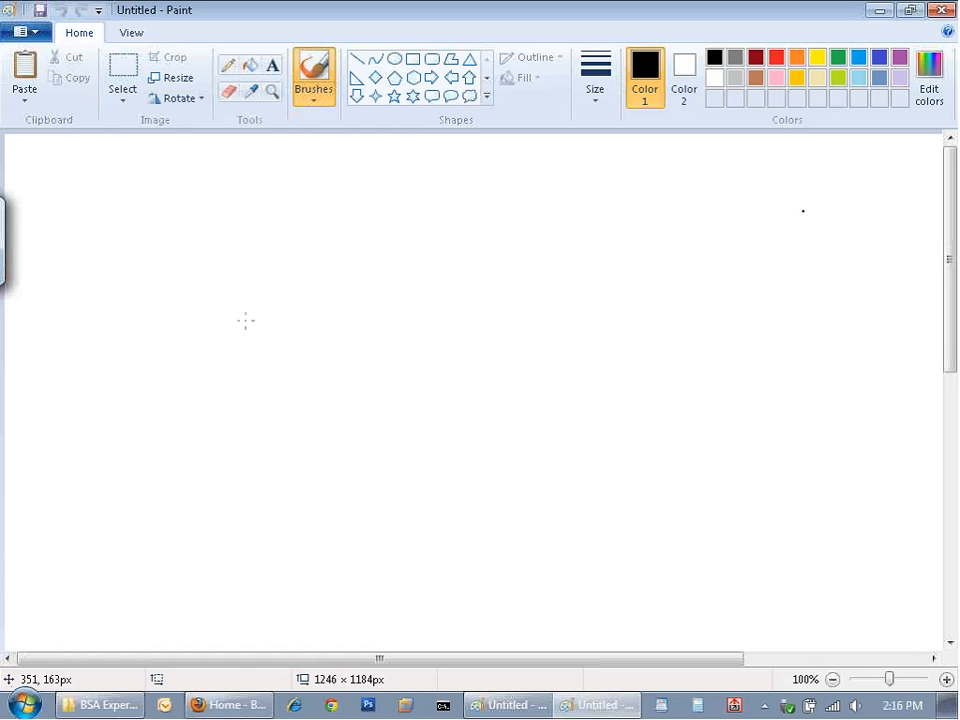
mouse_move(392, 302)
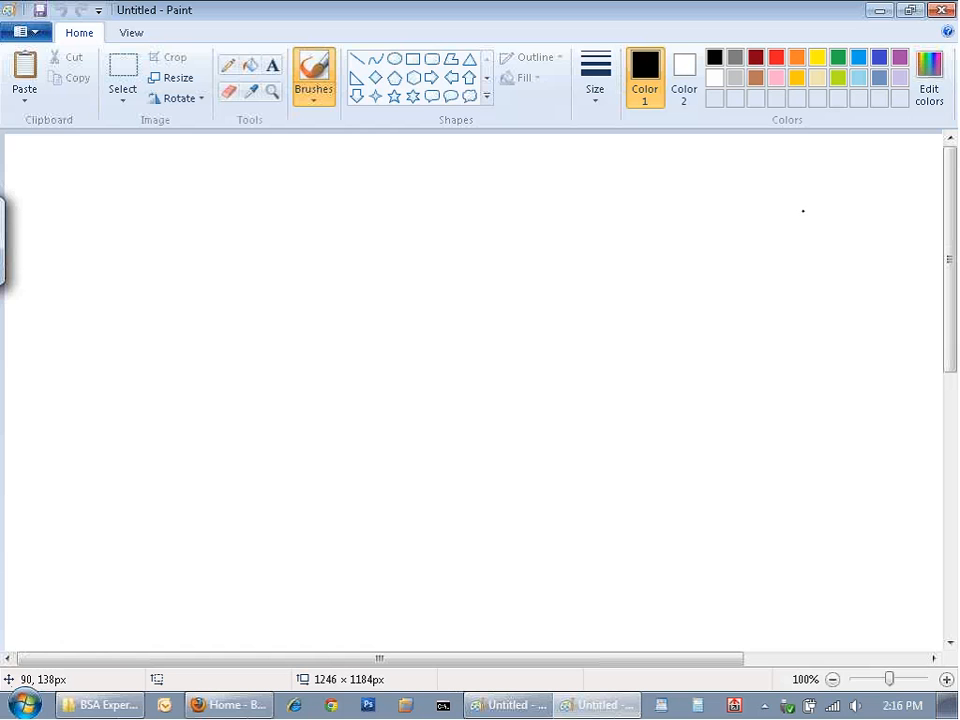
Sketch a stick-figure user, a server block, and the App Server and NSH Proxy boxes.
drag(92, 250, 104, 296)
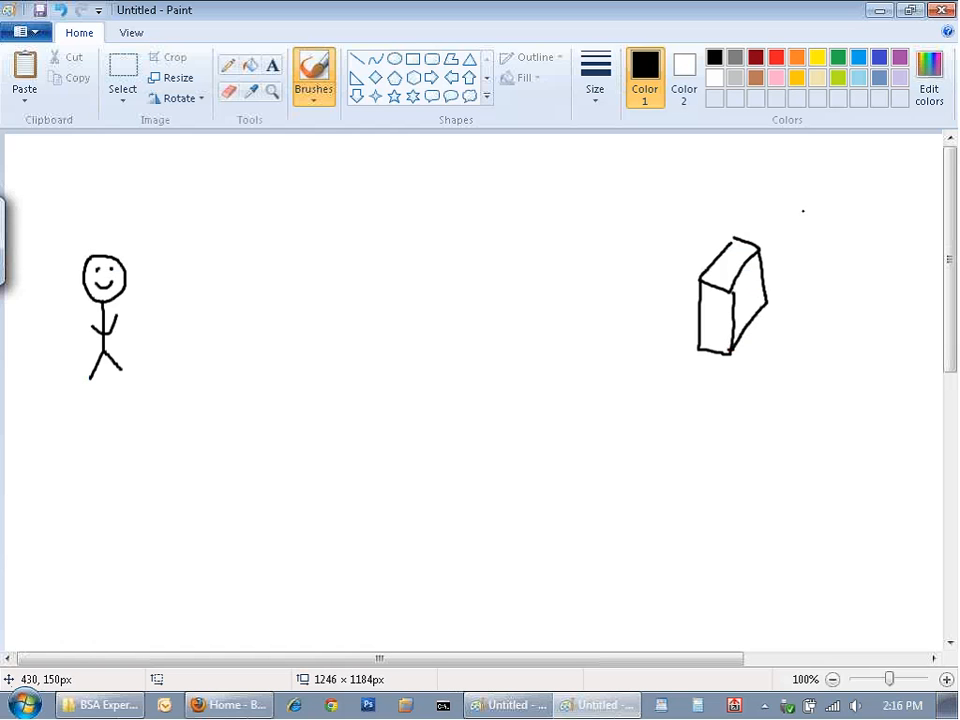
mouse_move(406, 258)
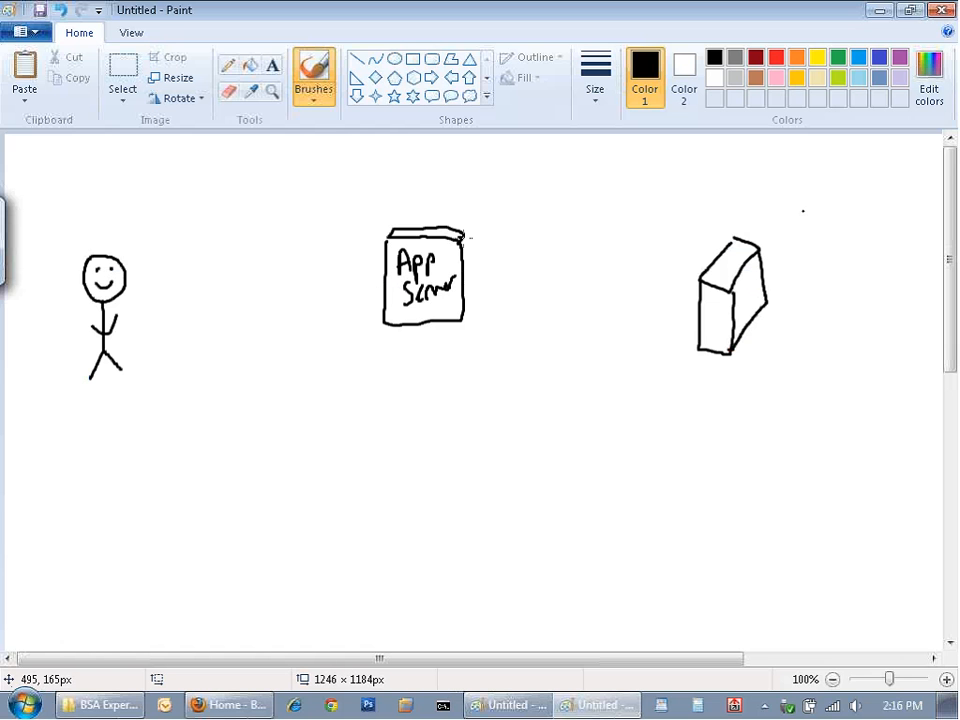
drag(464, 236, 464, 320)
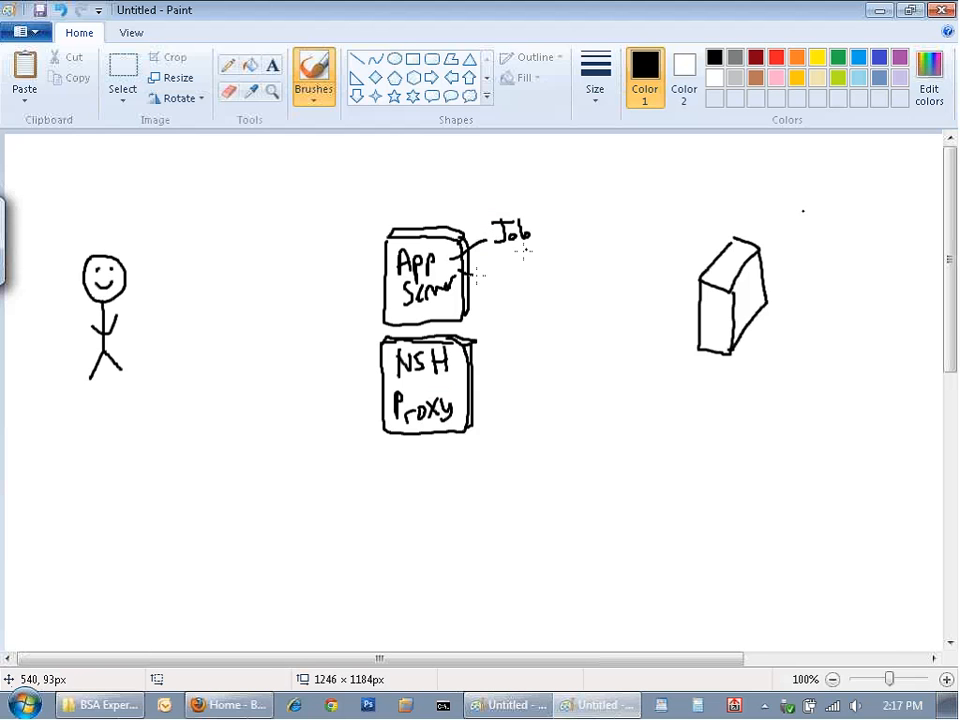
Add Job and Config callouts beside App Server and draw dashed vertical column dividers.
drag(486, 276, 516, 276)
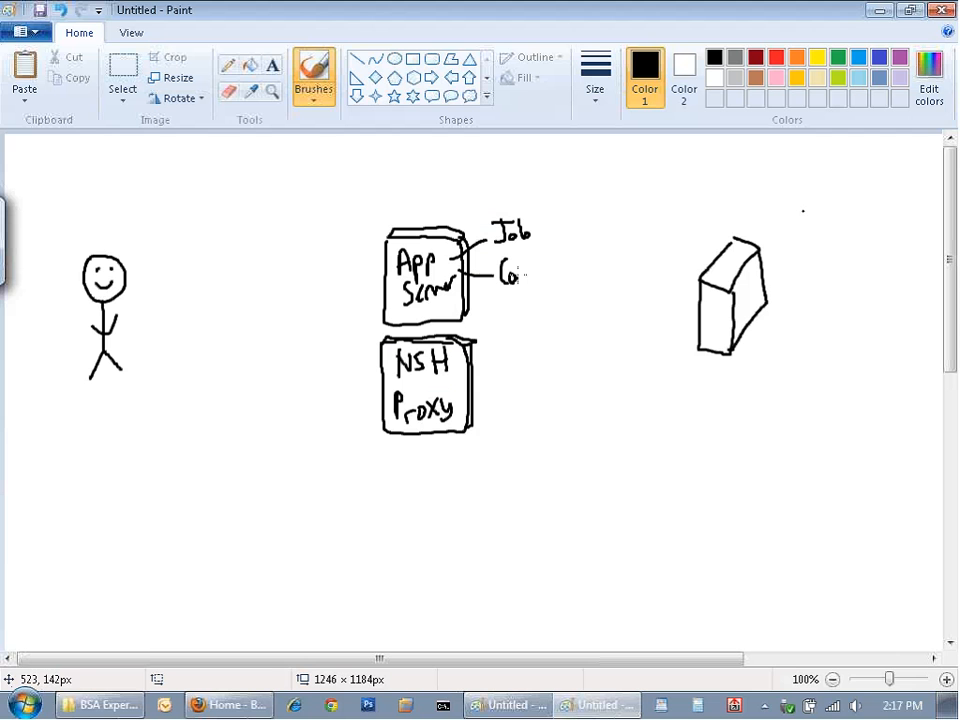
drag(504, 276, 540, 270)
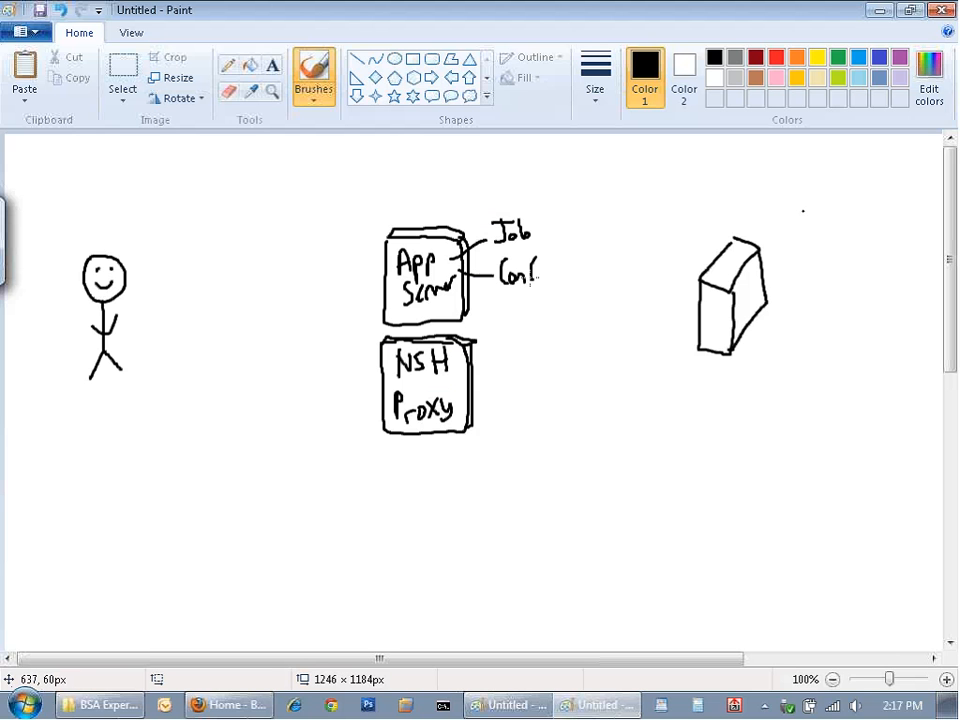
drag(596, 204, 596, 410)
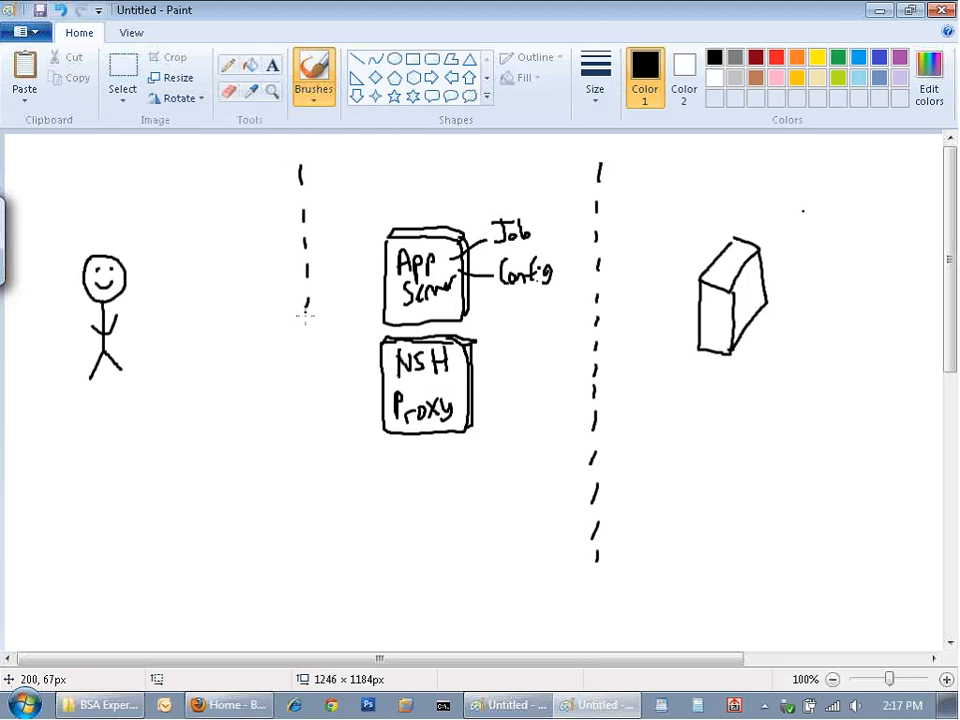
Extend the dashed dividers downward and handwrite Client, Middle and Server column headings.
drag(306, 316, 306, 530)
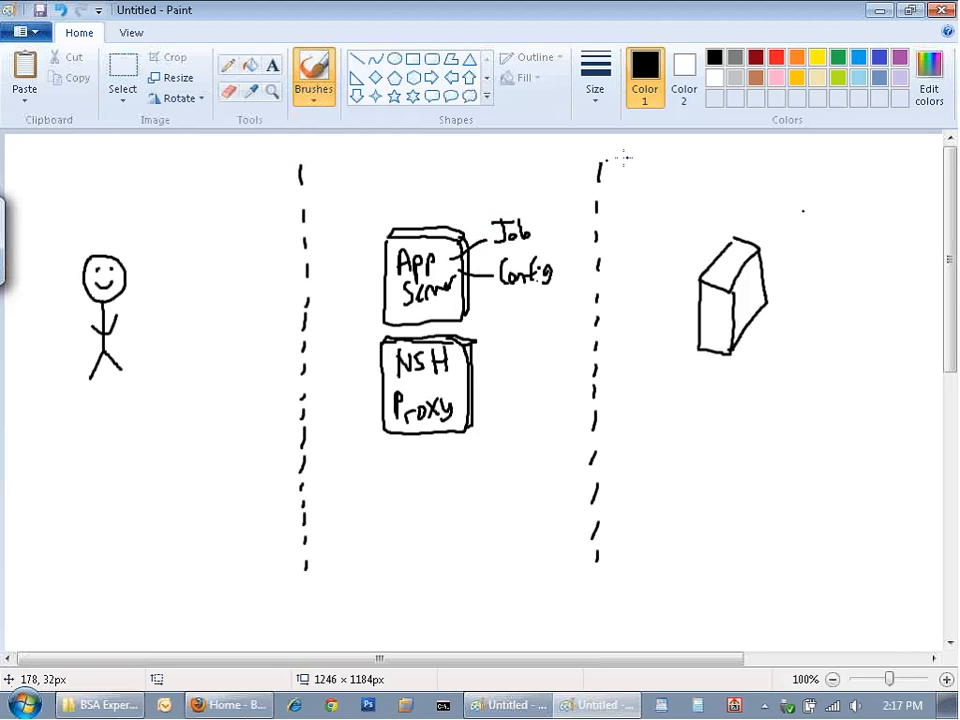
drag(670, 164, 720, 170)
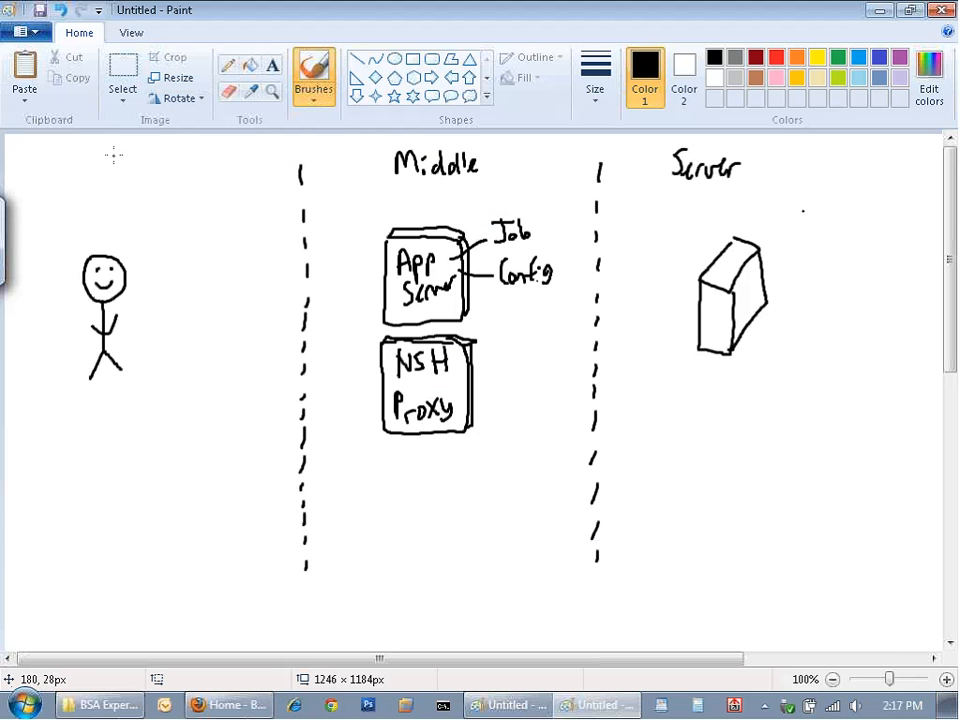
drag(112, 164, 176, 170)
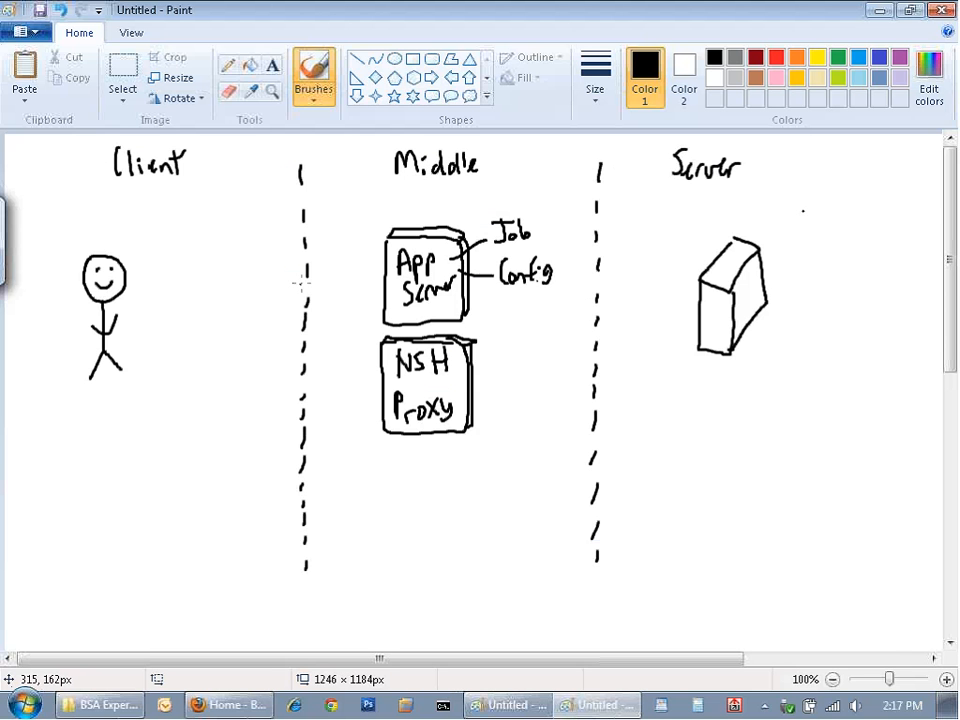
mouse_move(298, 284)
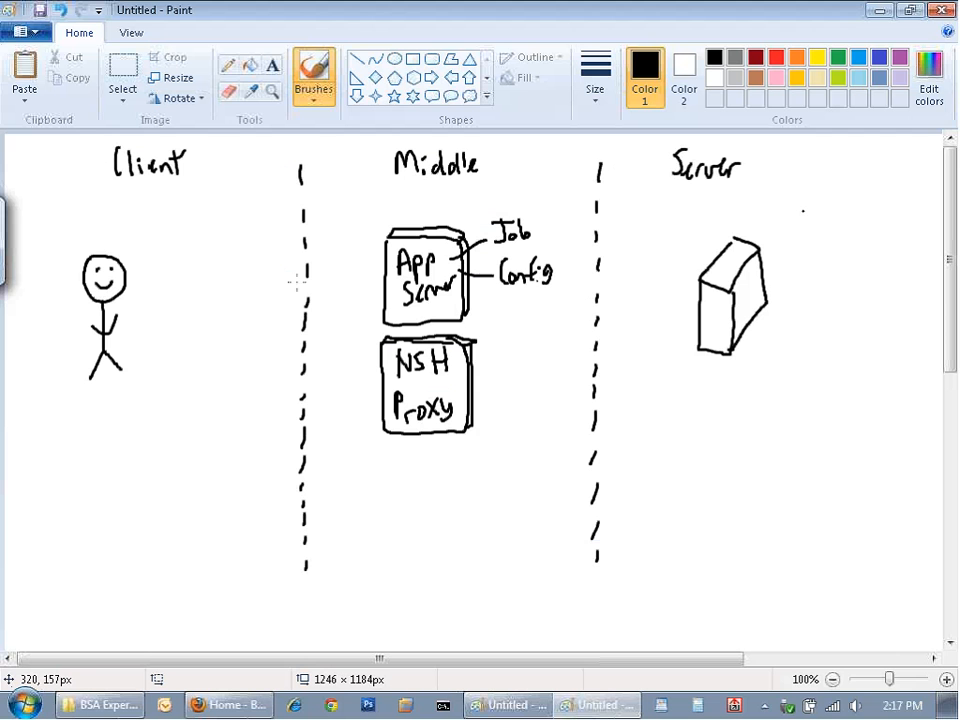
mouse_move(304, 296)
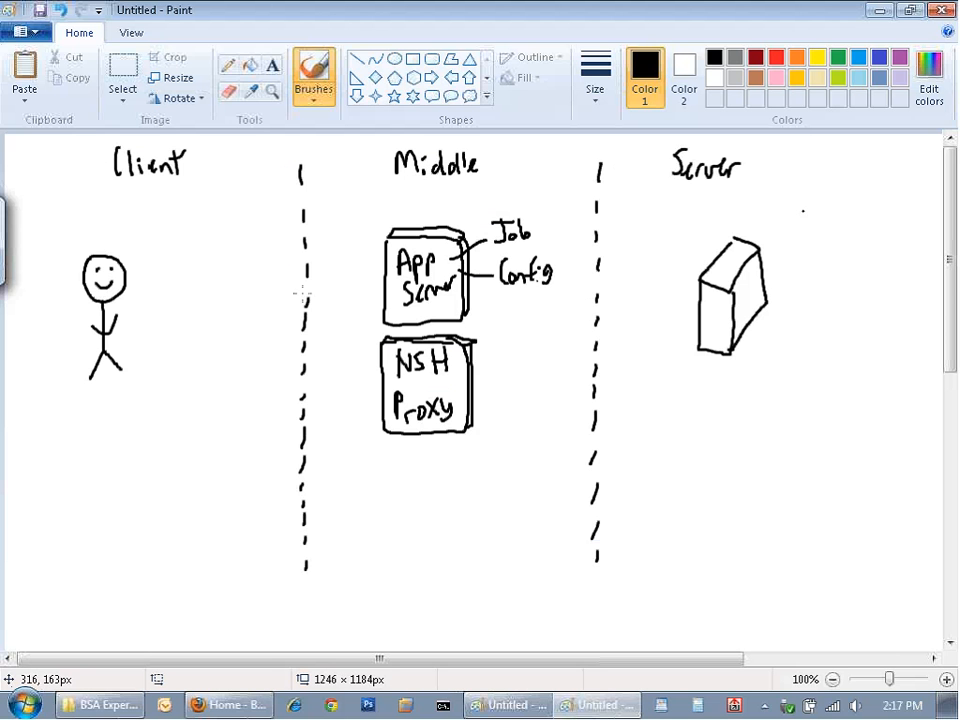
Draw a DB cylinder and an FS box in the Middle column, linked to App Server.
drag(544, 316, 530, 336)
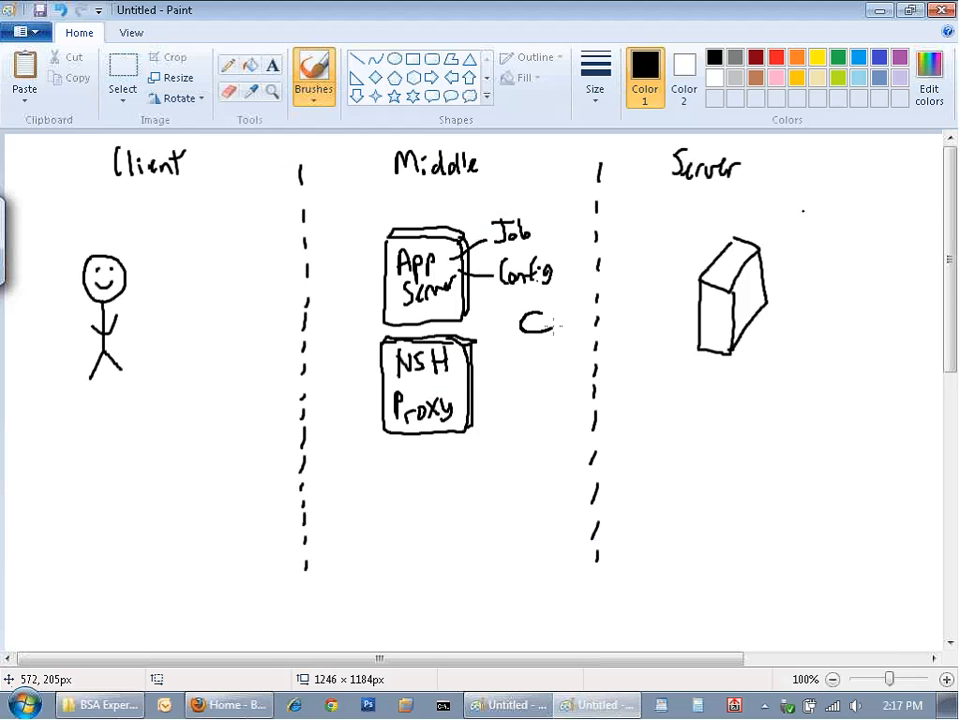
drag(540, 320, 540, 376)
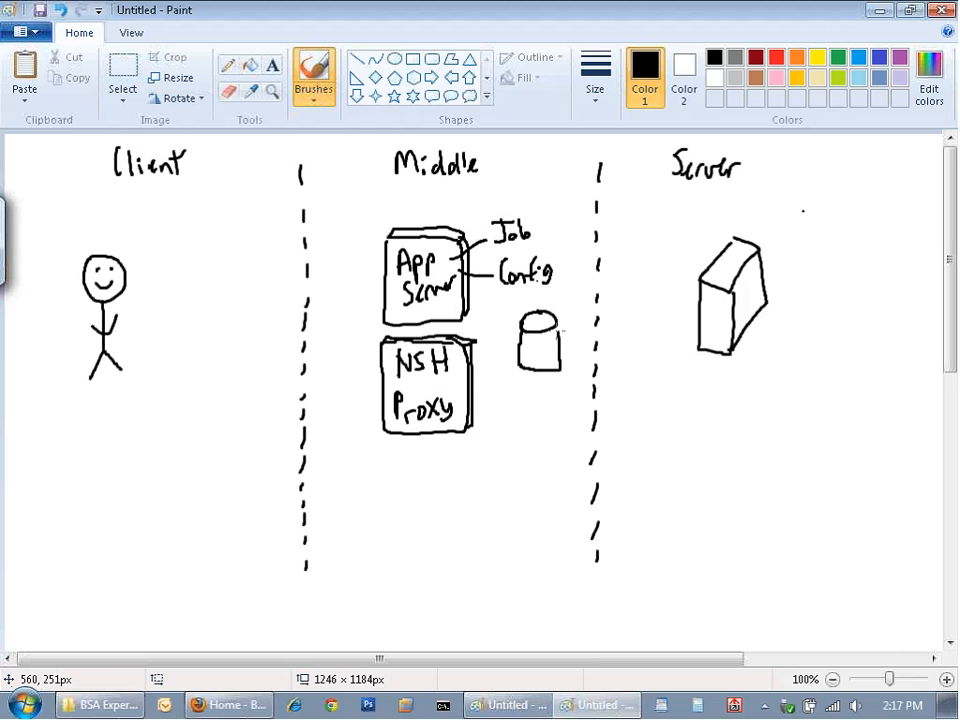
drag(524, 400, 524, 440)
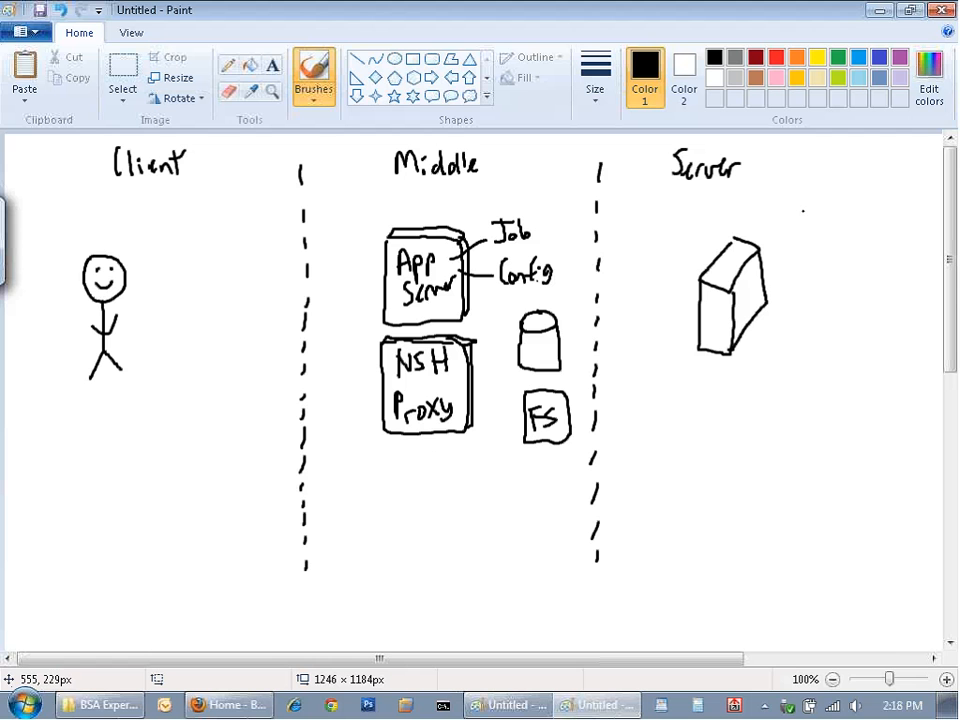
drag(478, 296, 518, 340)
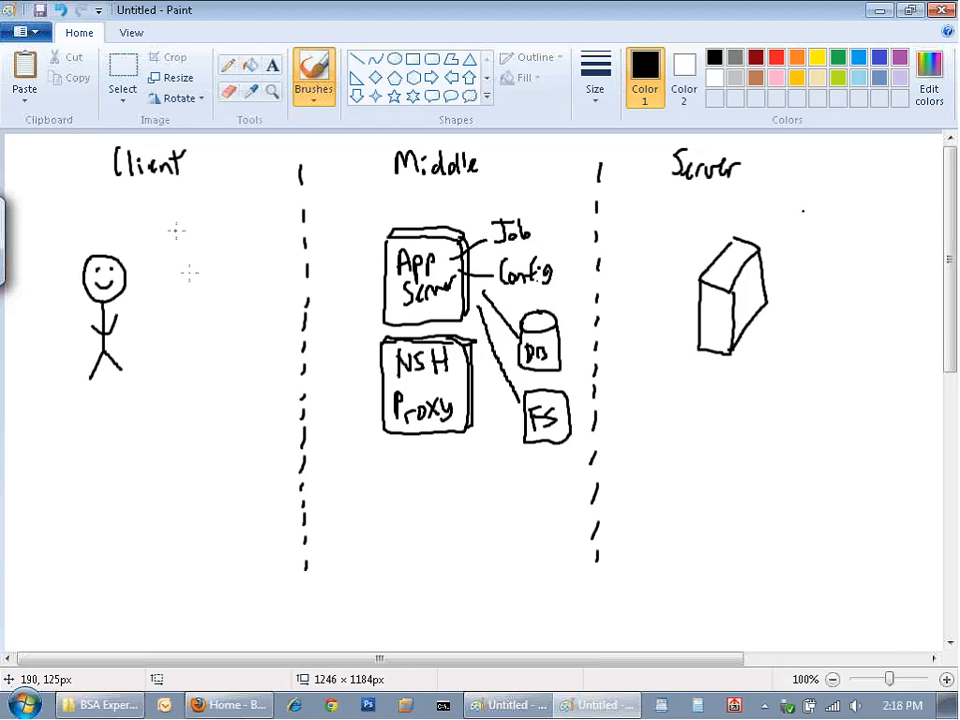
Draw Console (GUI) and NSH cmd line boxes in the Client column with arrows from the user.
drag(172, 236, 196, 260)
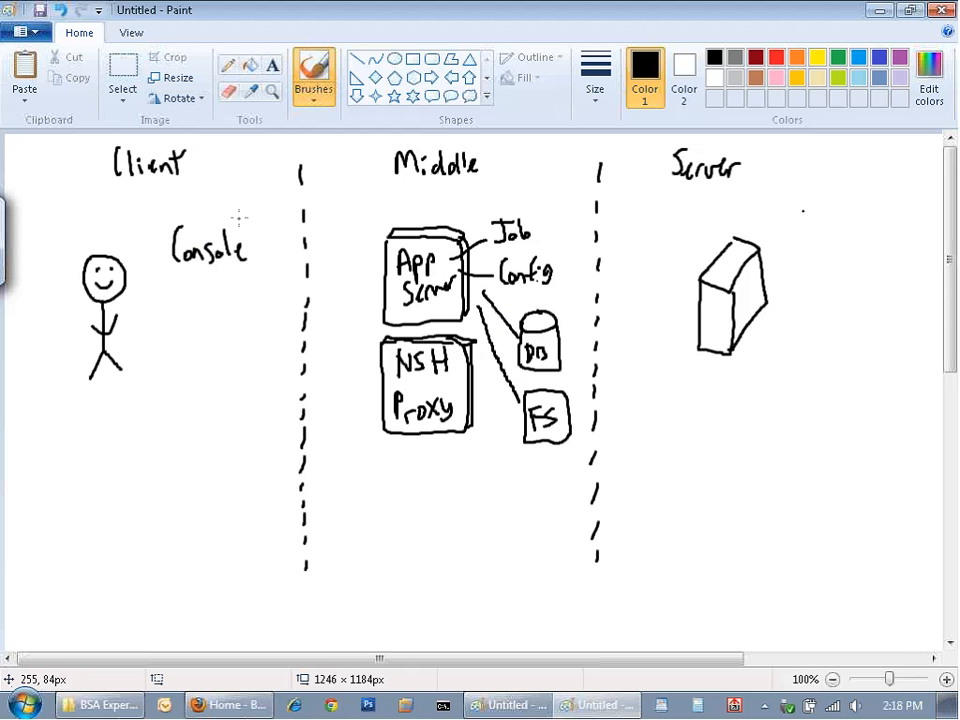
drag(162, 212, 258, 290)
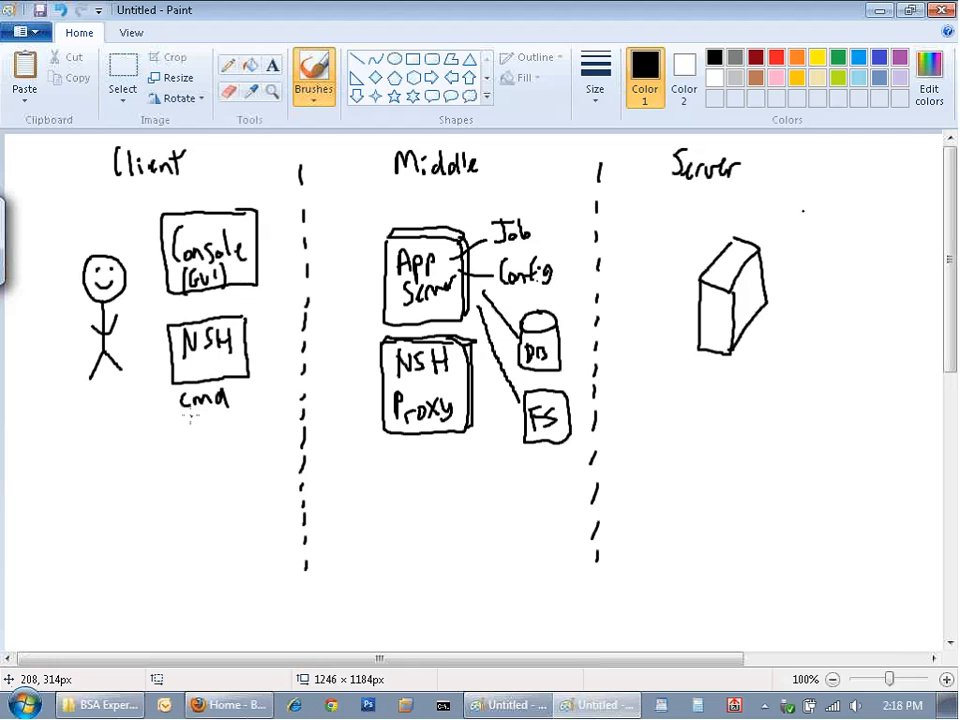
drag(196, 420, 230, 424)
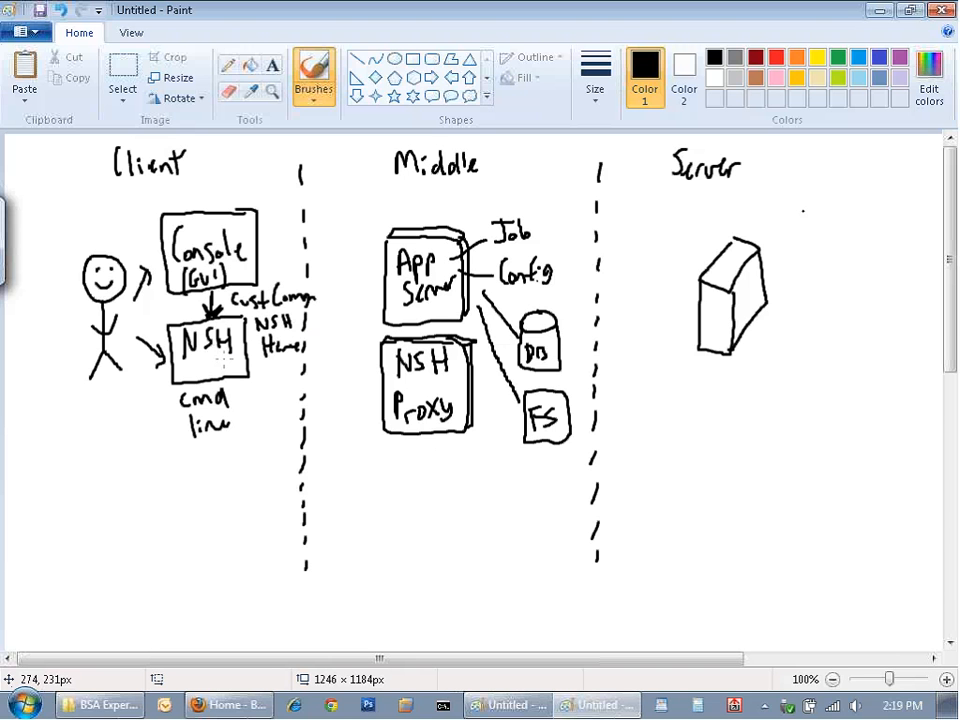
mouse_move(252, 392)
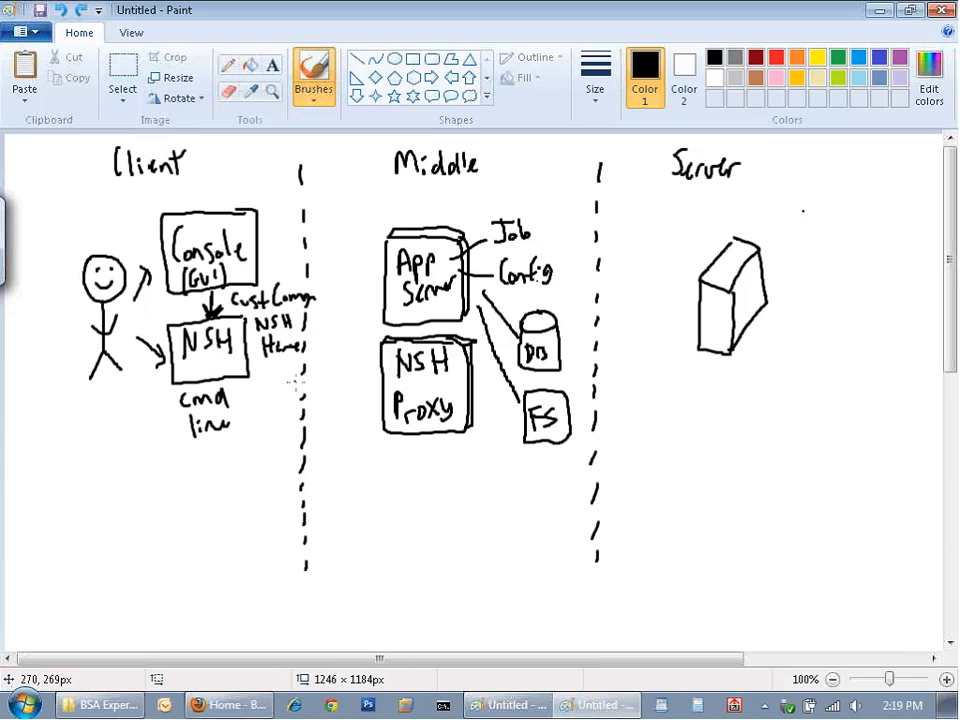
mouse_move(332, 376)
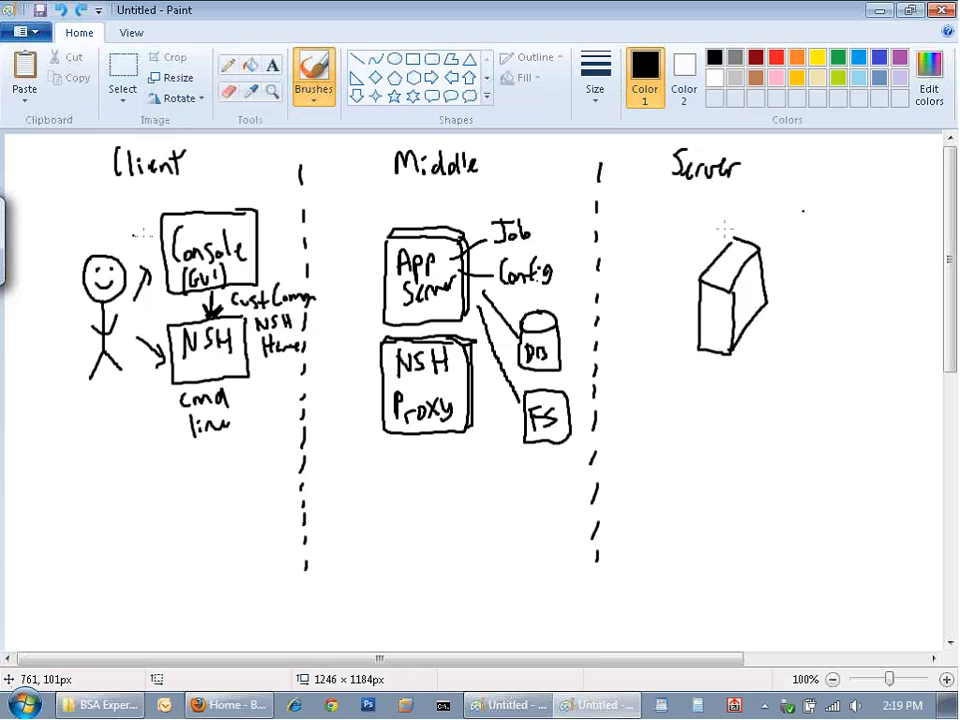
mouse_move(270, 250)
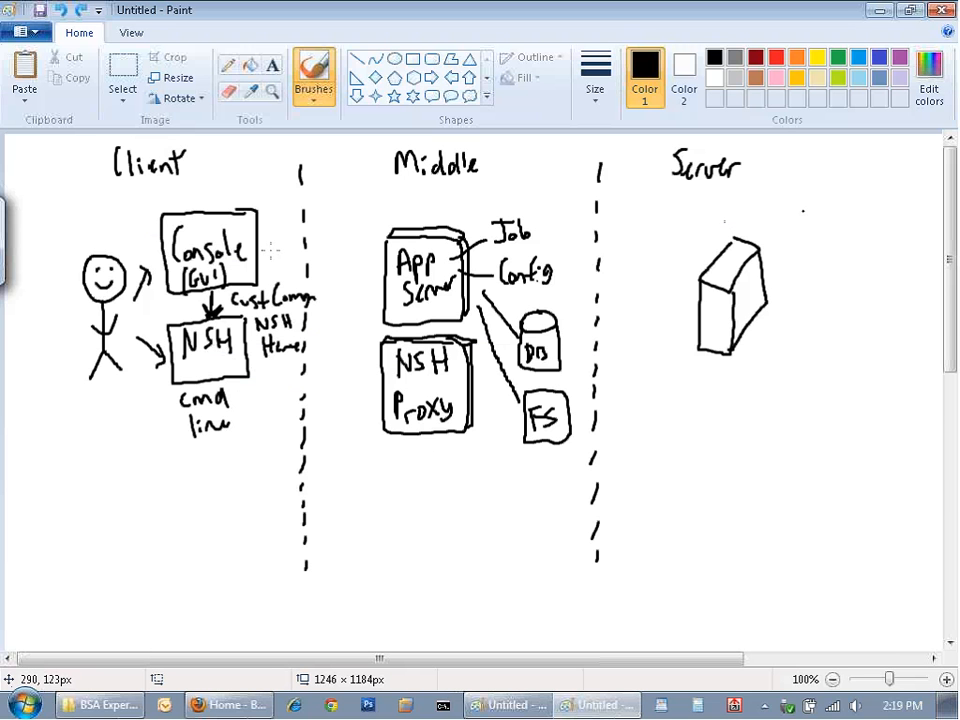
Draw arrows from Console (GUI) to App Server and from NSH to NSH Proxy in black.
drag(262, 248, 368, 270)
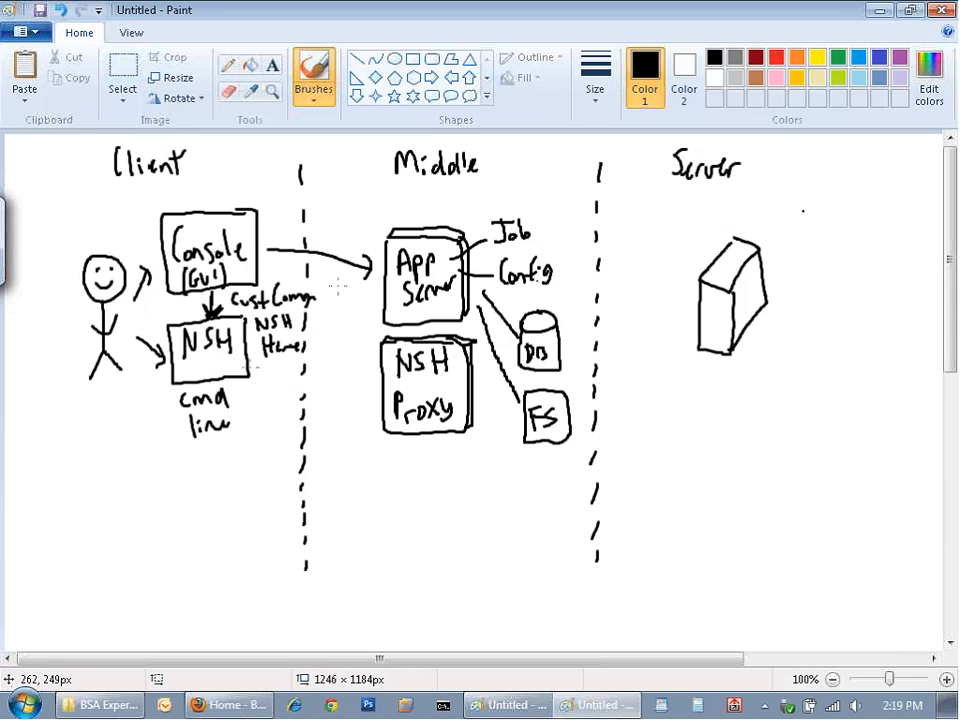
drag(244, 372, 368, 388)
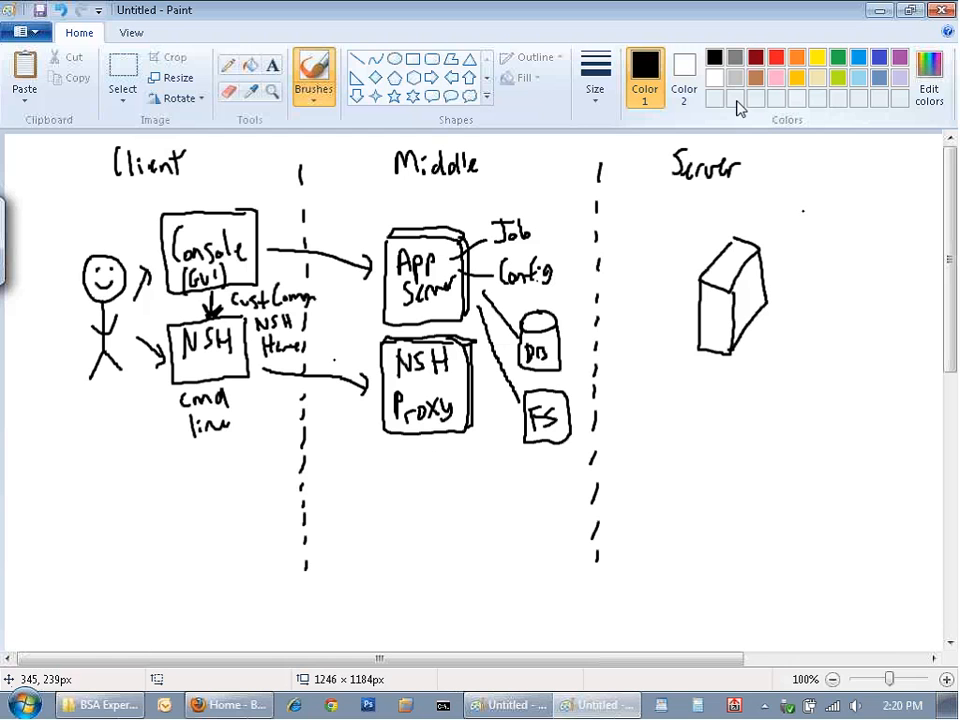
click(754, 56)
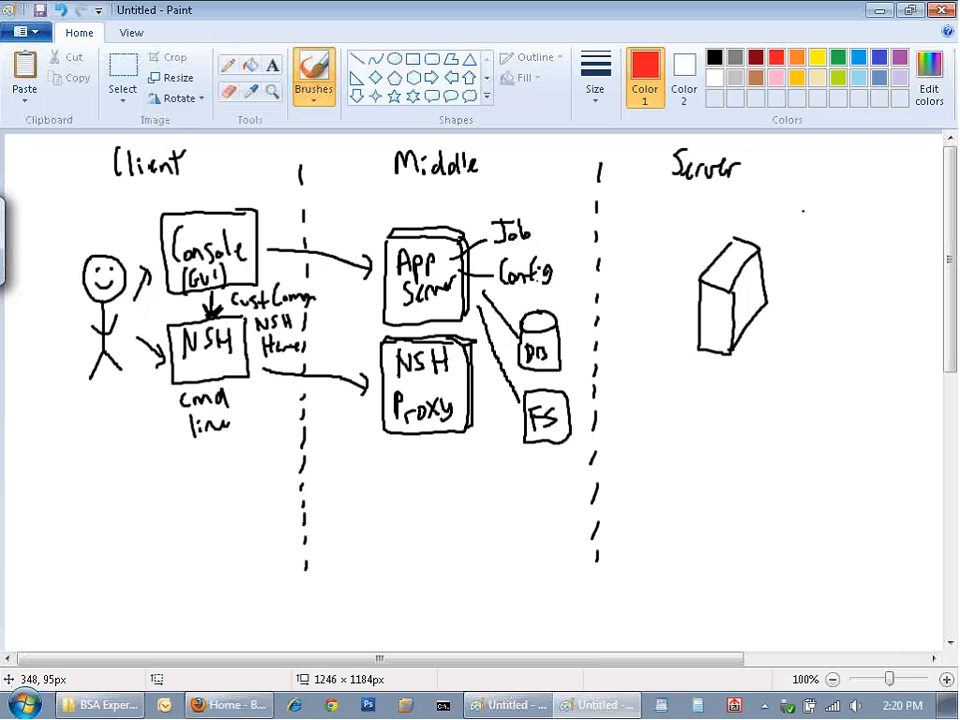
click(716, 56)
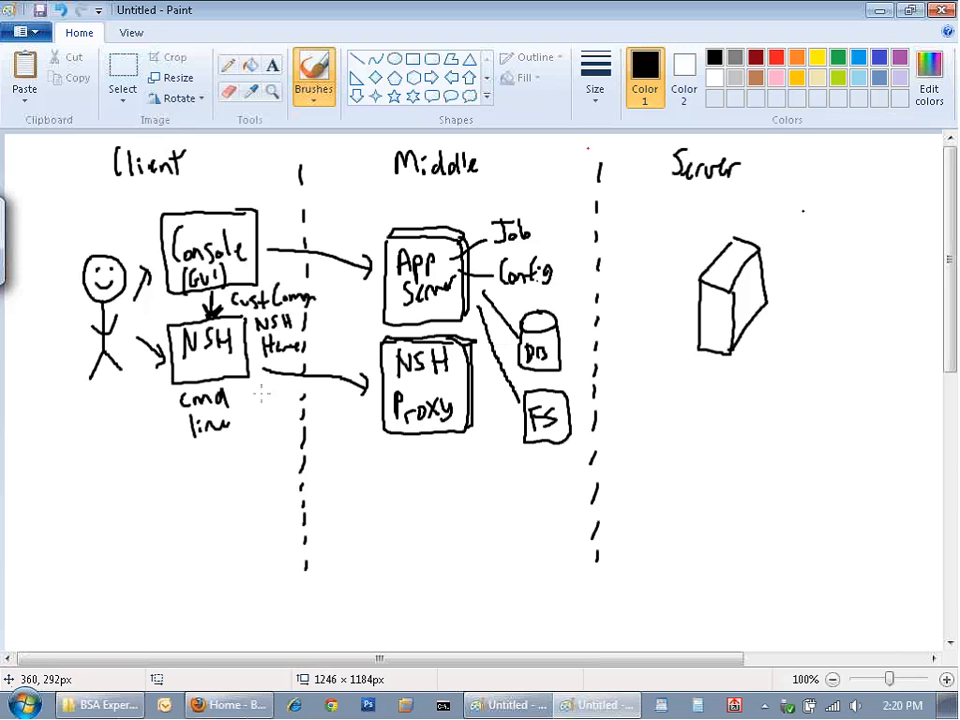
mouse_move(264, 404)
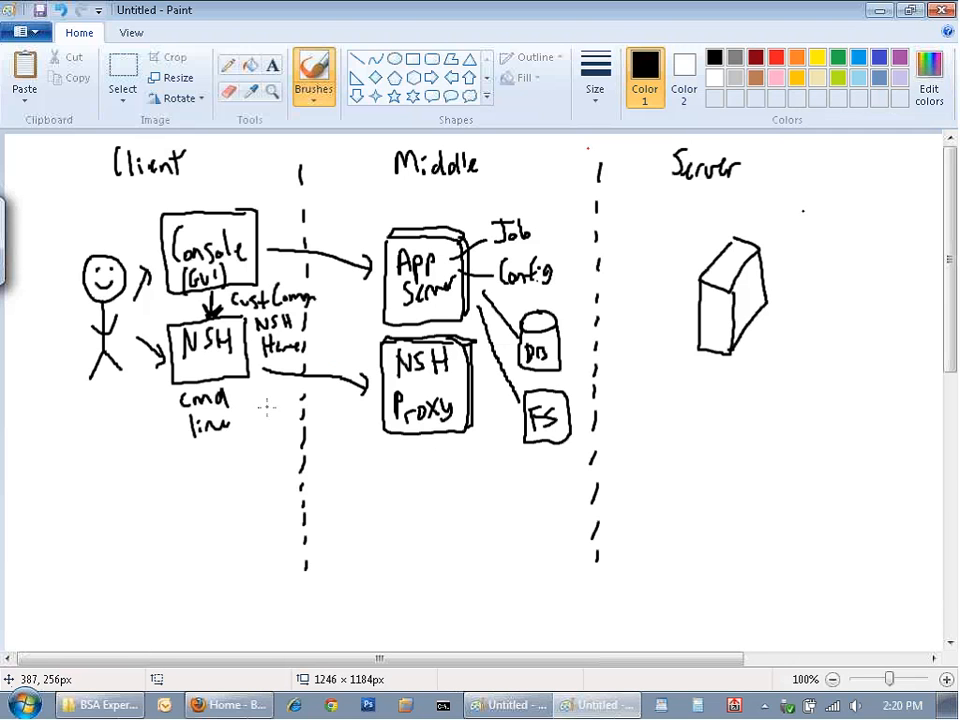
Draw a curved route from the NSH command line to server A and write cd //A.
drag(256, 392, 296, 450)
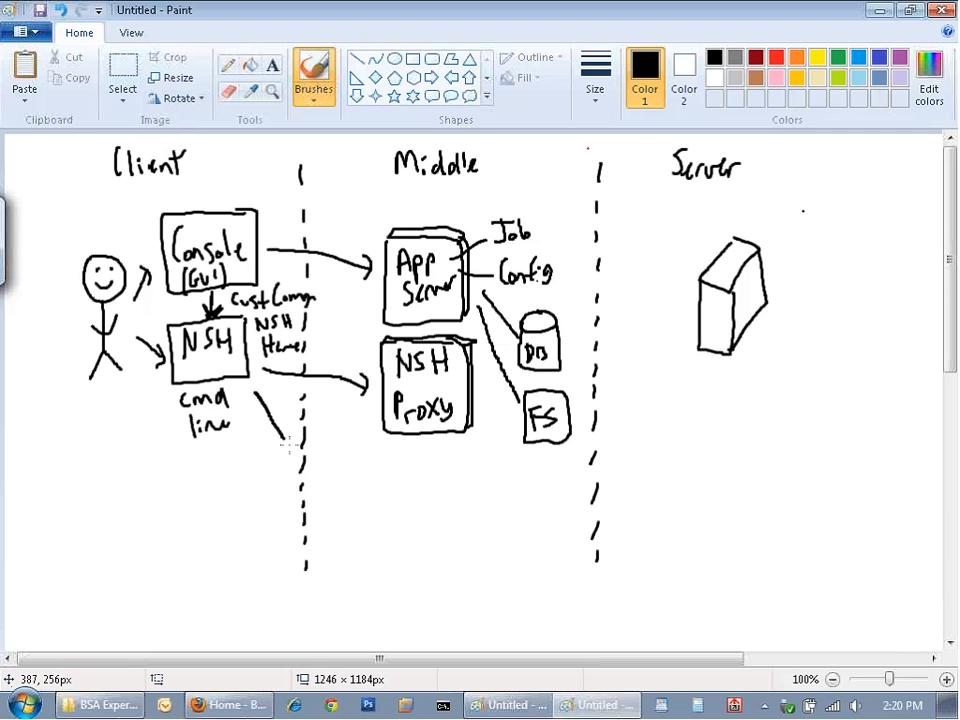
drag(284, 448, 672, 356)
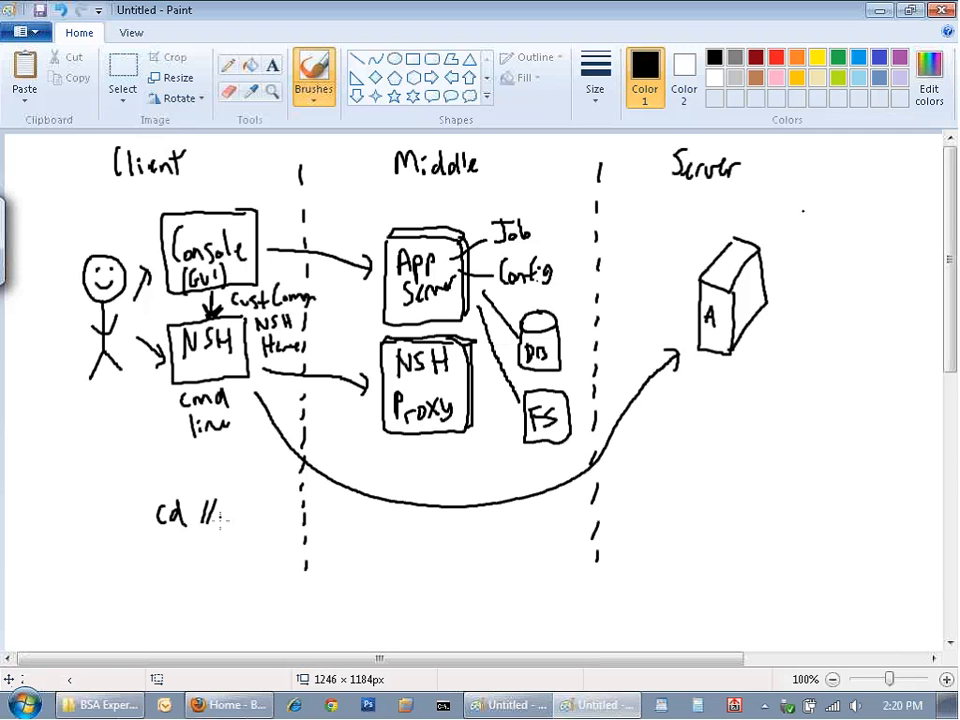
drag(216, 504, 230, 524)
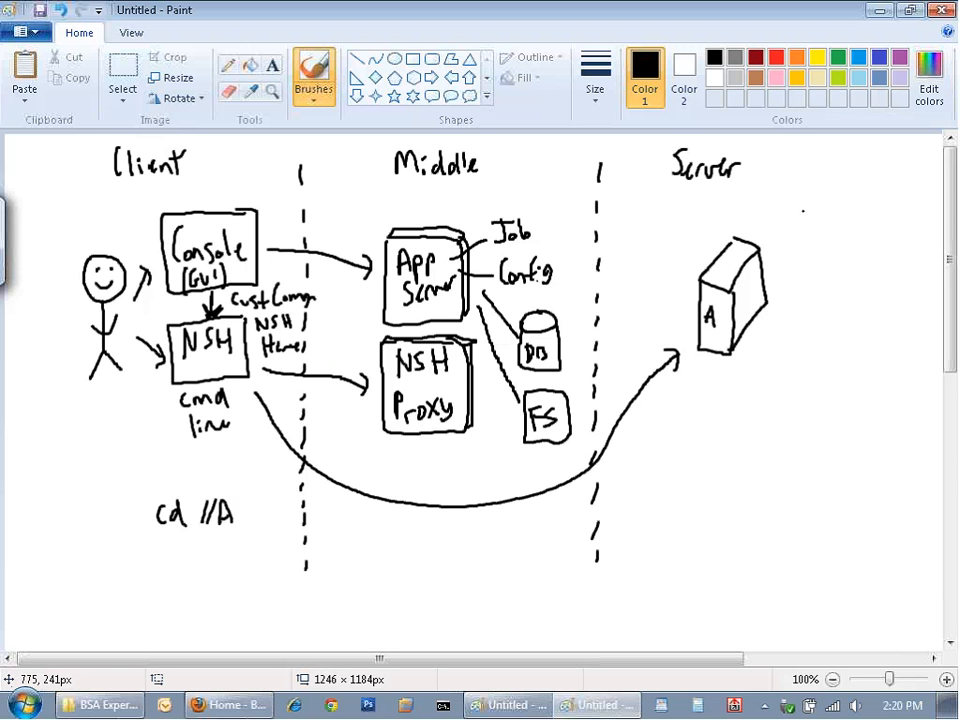
Write exports * ro under server A and add a green checkmark on the curved route.
click(738, 378)
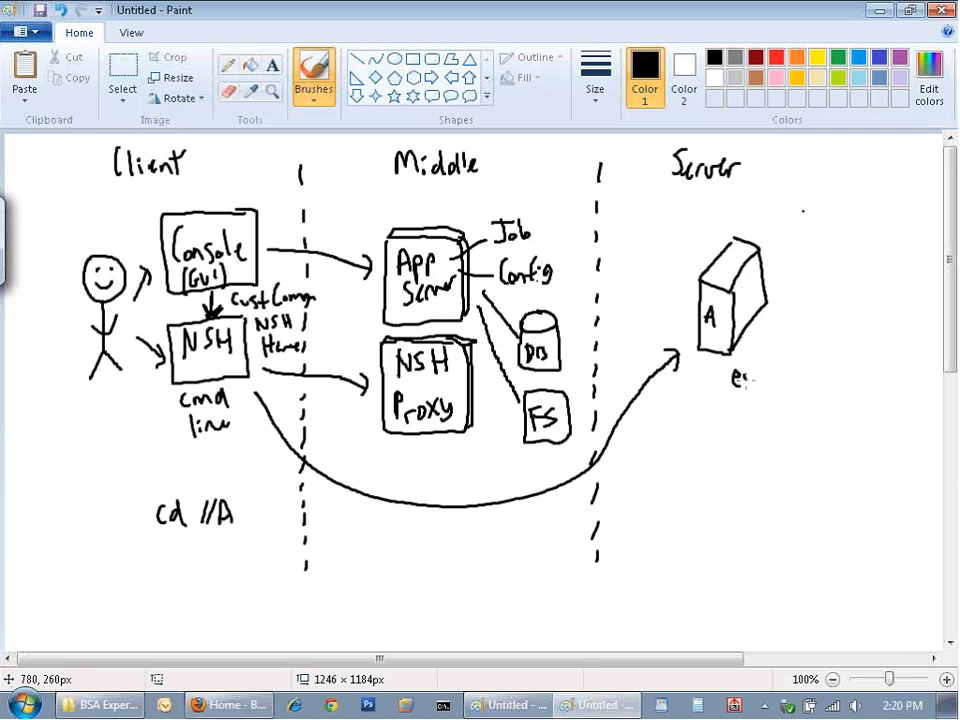
drag(740, 380, 804, 384)
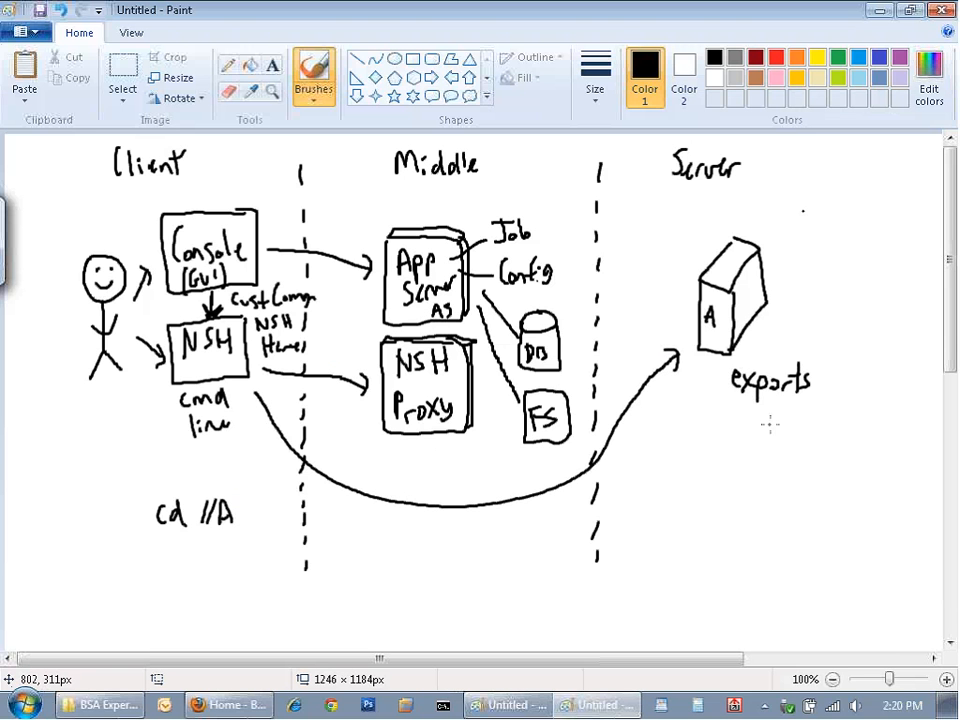
mouse_move(770, 420)
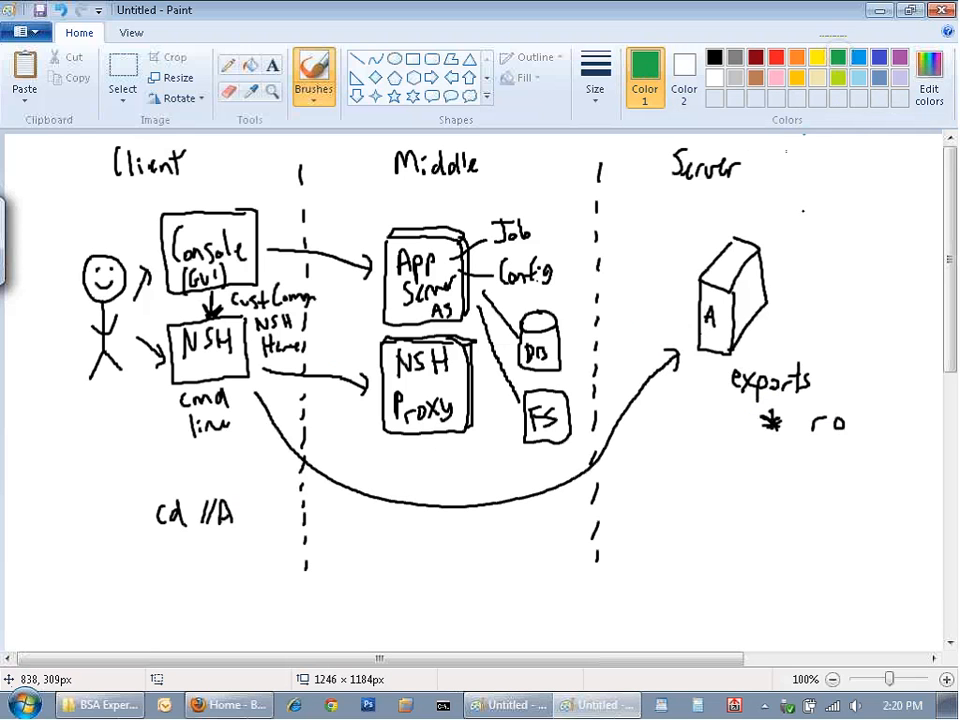
drag(440, 496, 464, 464)
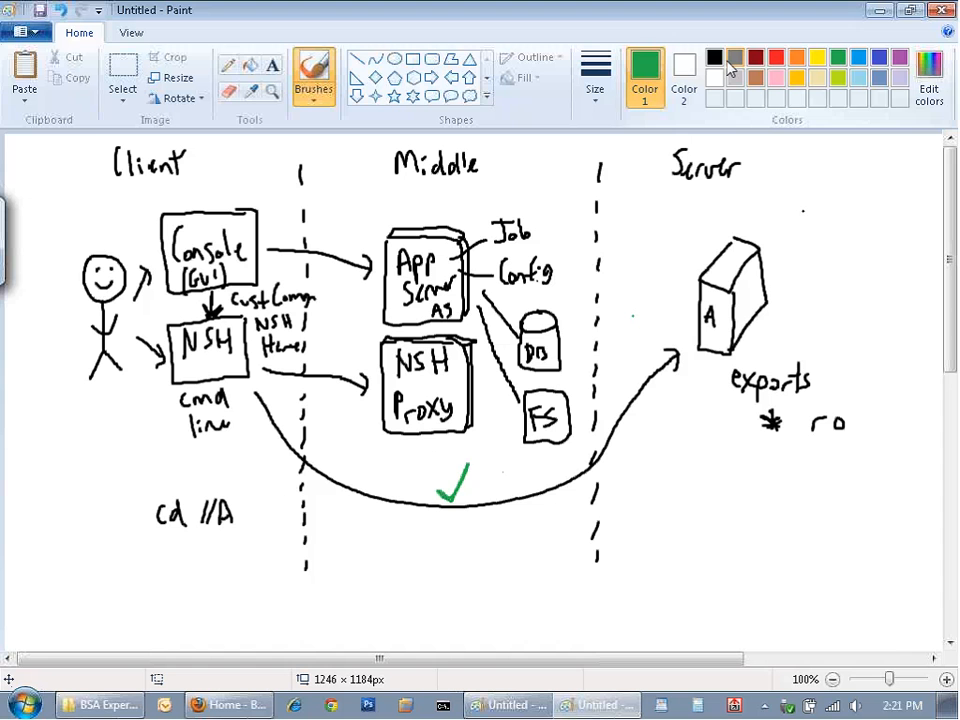
click(712, 56)
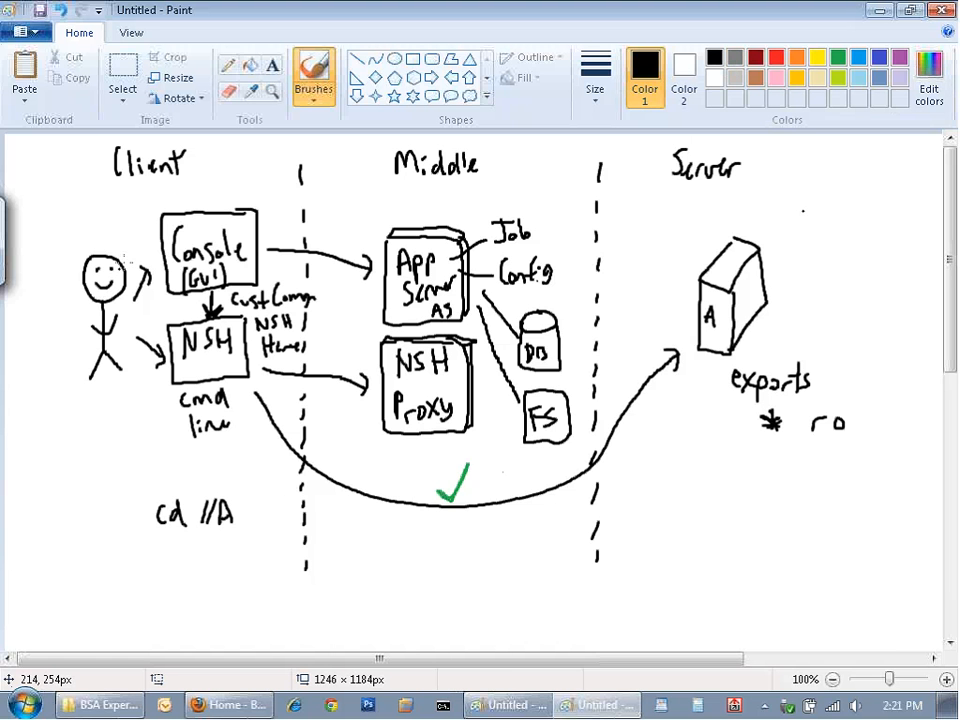
Enclose the Console and NSH cmd line boxes in a blue rectangle labelled CON.
drag(150, 212, 184, 204)
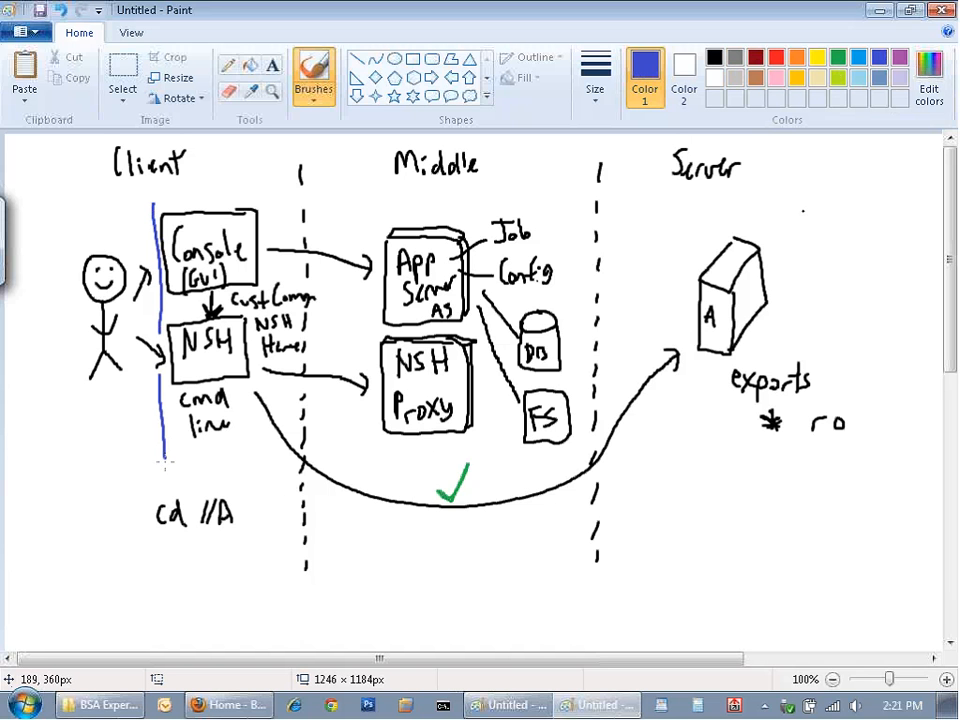
drag(180, 464, 204, 456)
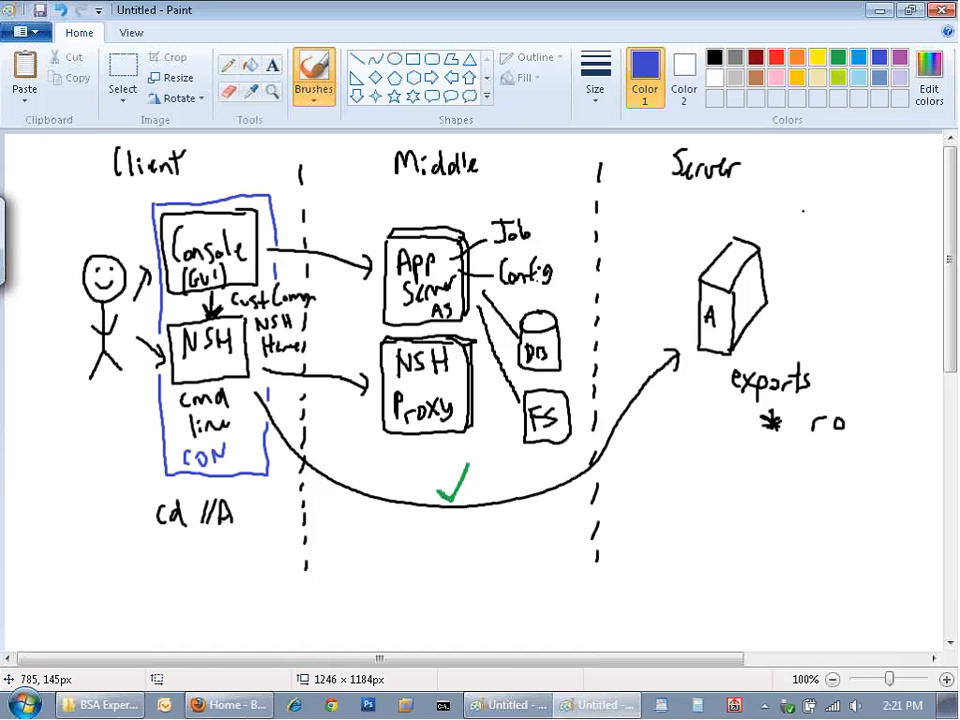
click(684, 70)
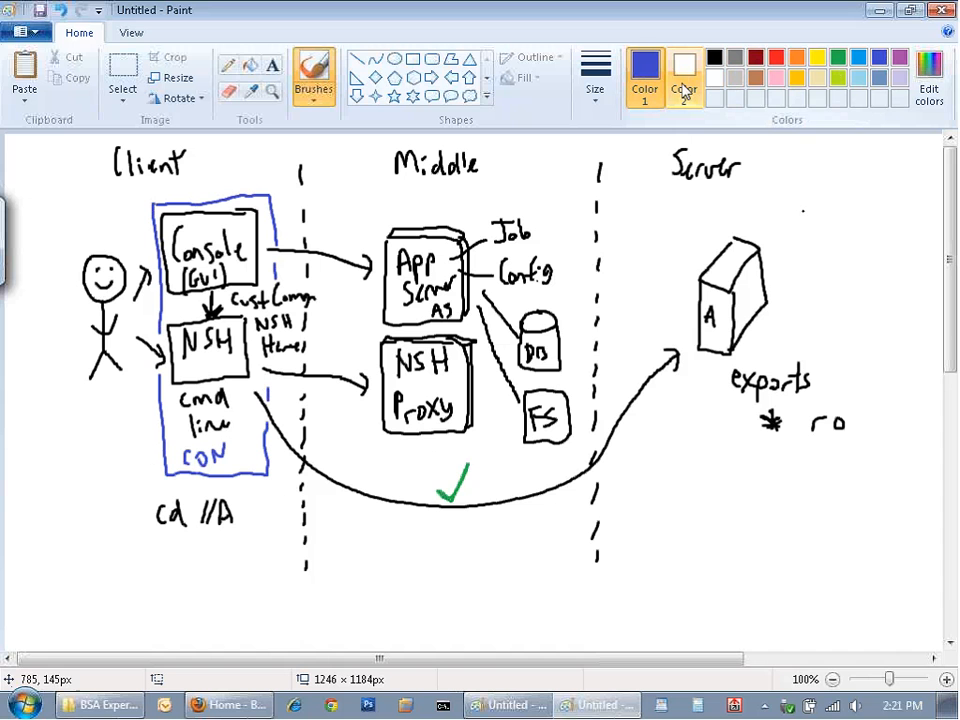
Tag the servers AS1 and NP1 in black and list AS1, NP1 before ro under exports.
click(684, 68)
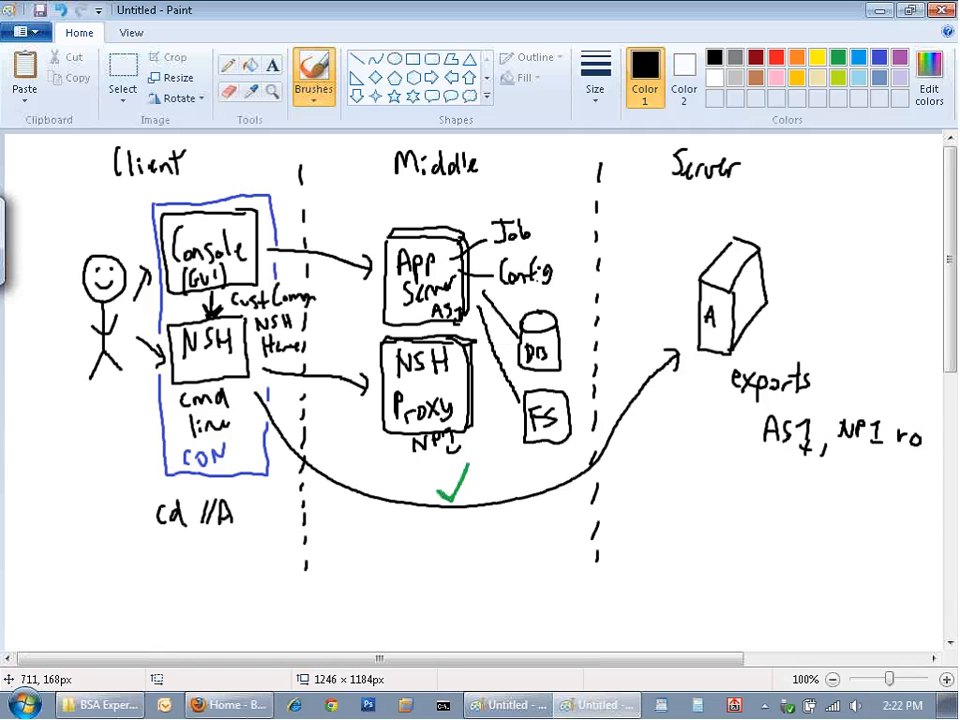
click(756, 56)
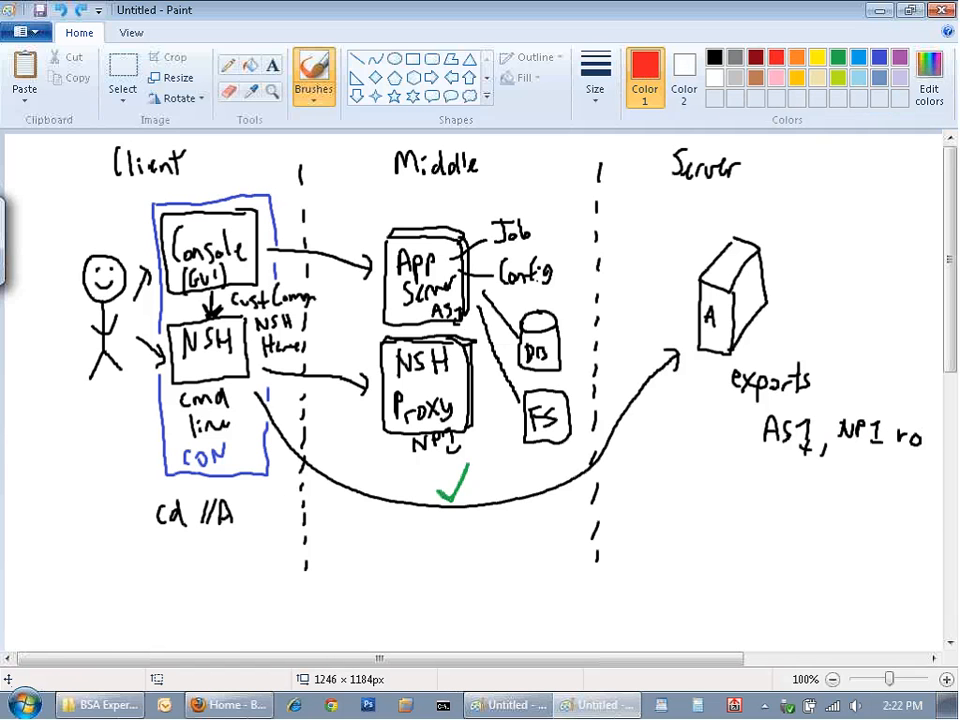
Draw green arrows from App Server and NSH Proxy to server A.
drag(462, 218, 504, 204)
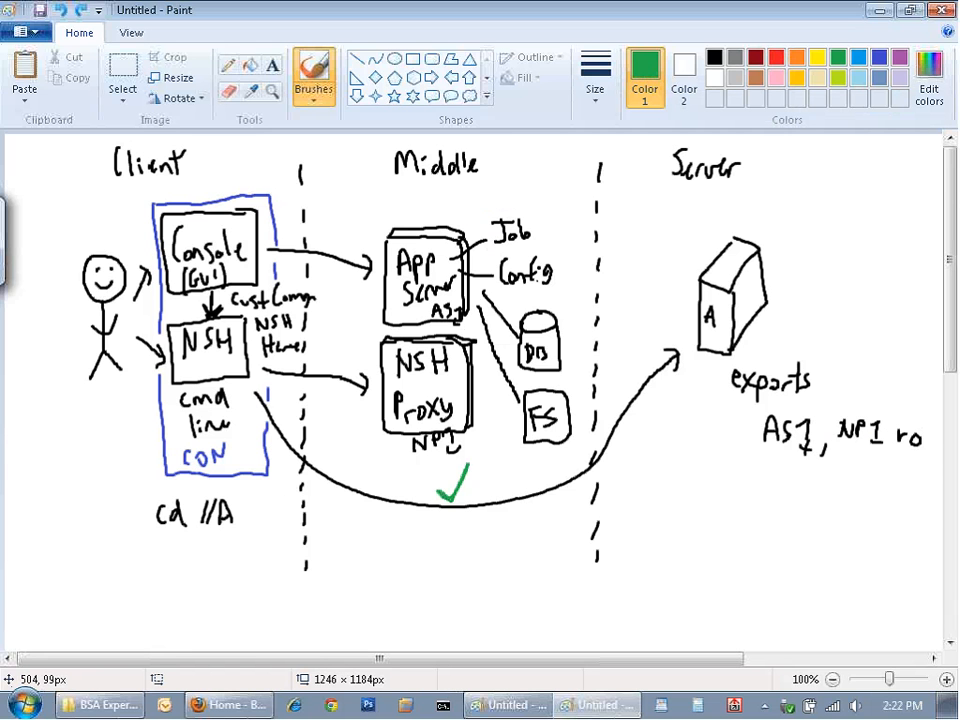
drag(470, 224, 690, 276)
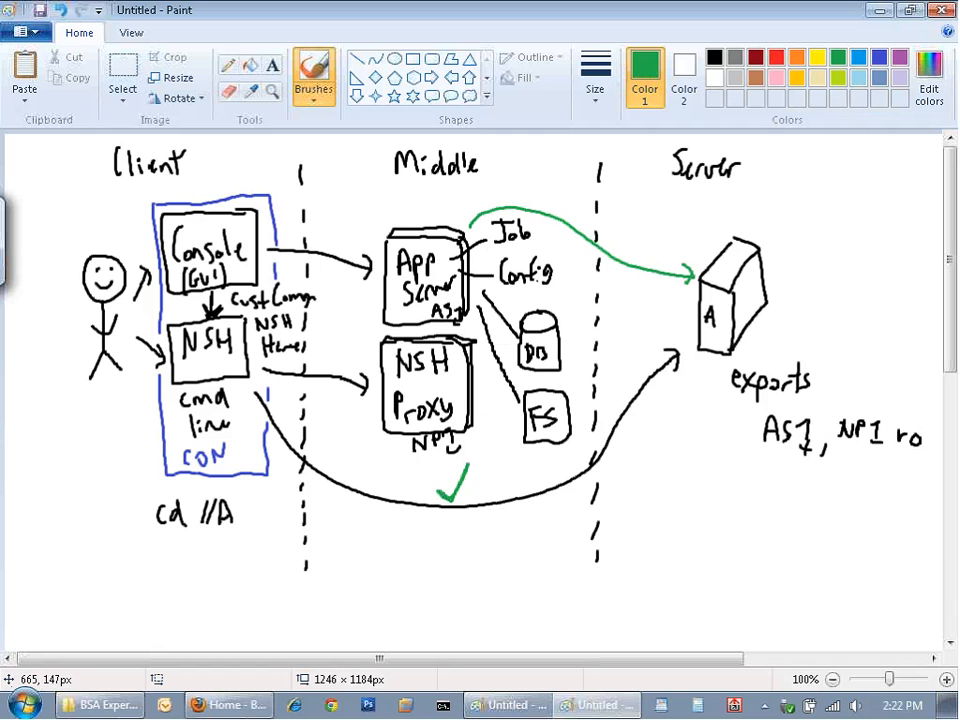
drag(480, 424, 684, 310)
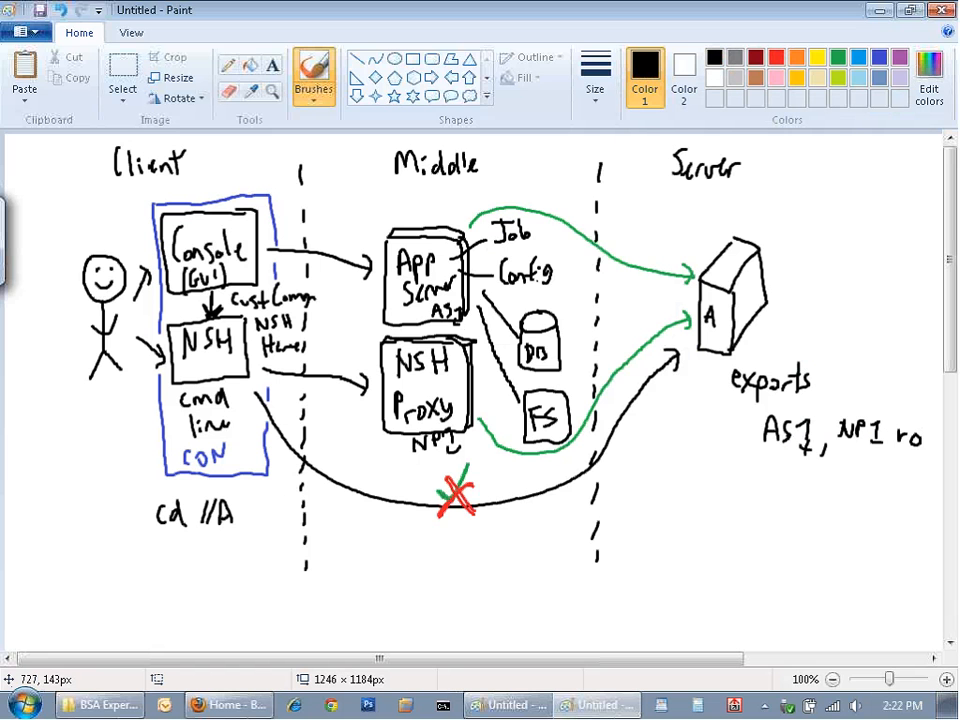
mouse_move(708, 414)
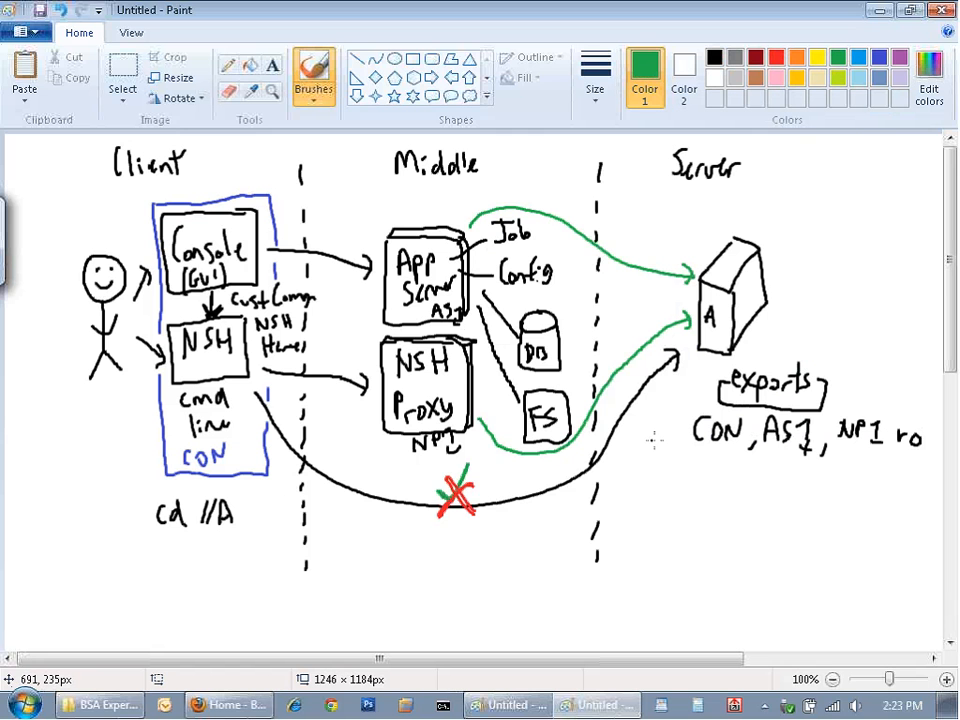
Retrace the red X over the direct route and mark the CON label for removal.
drag(440, 490, 476, 470)
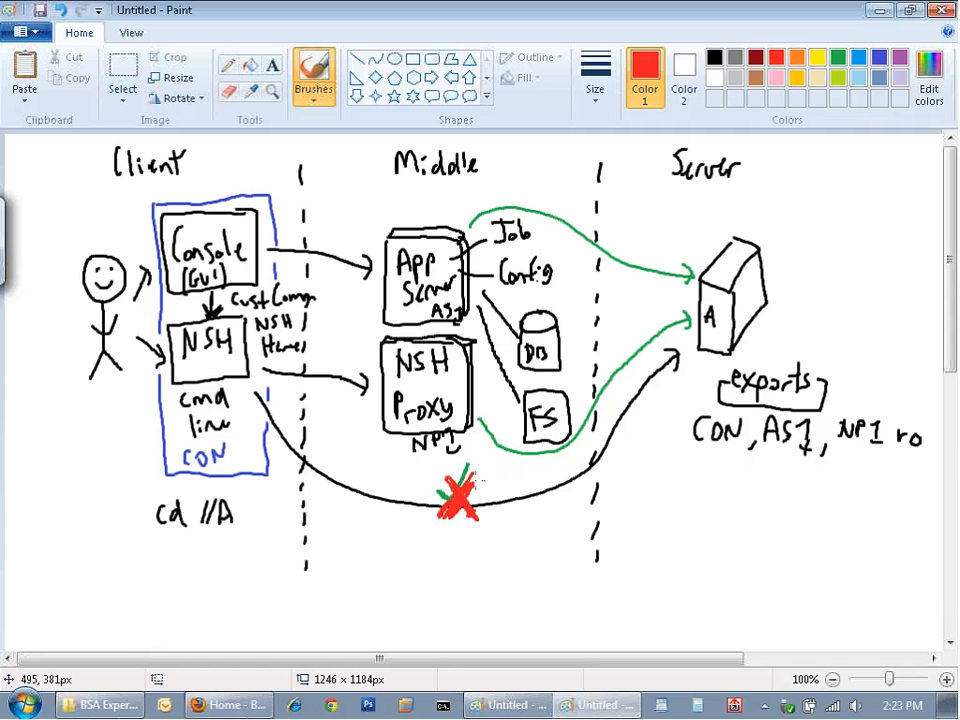
mouse_move(598, 262)
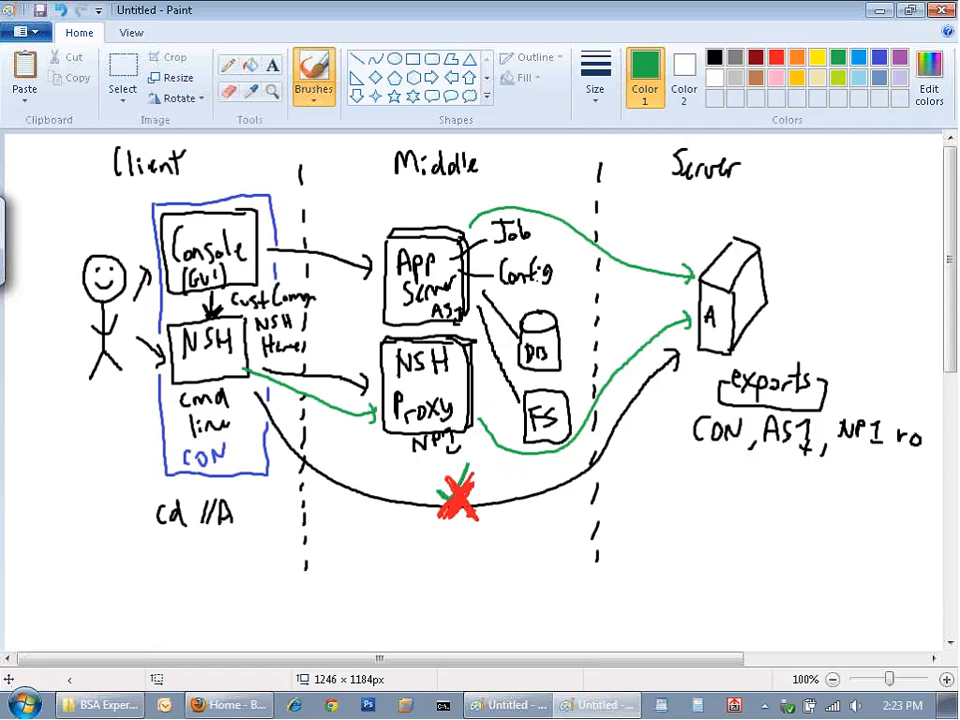
mouse_move(696, 316)
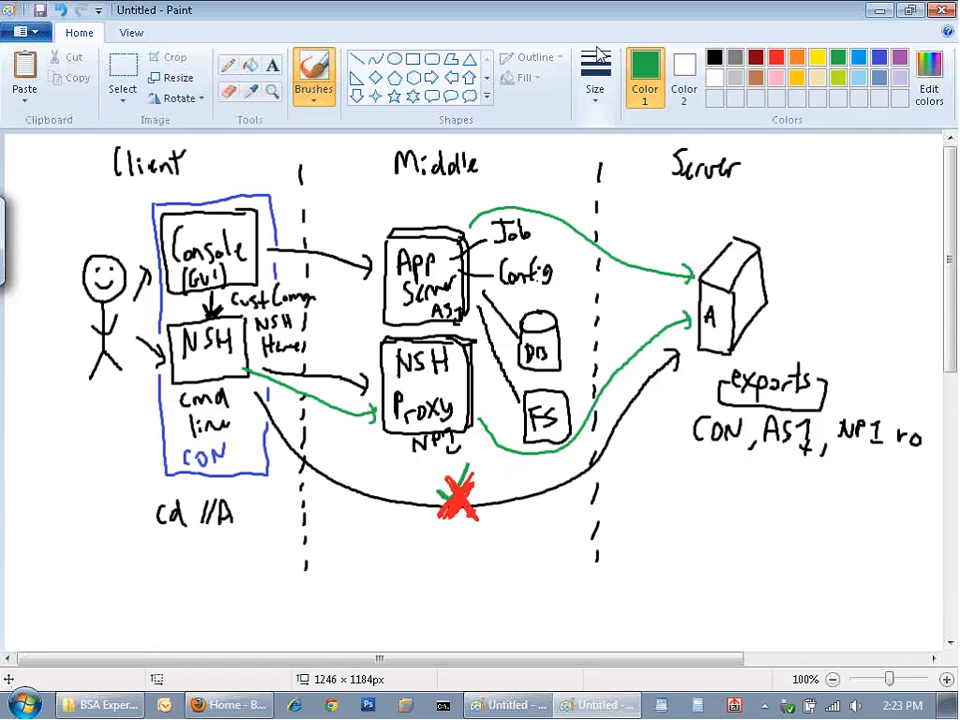
click(122, 76)
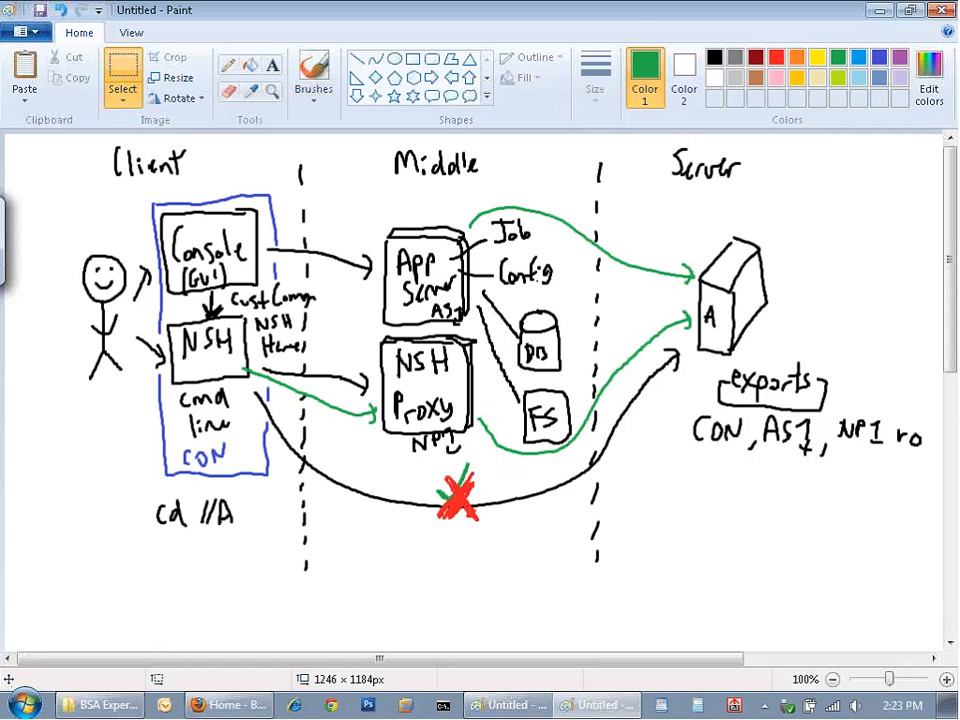
mouse_move(688, 414)
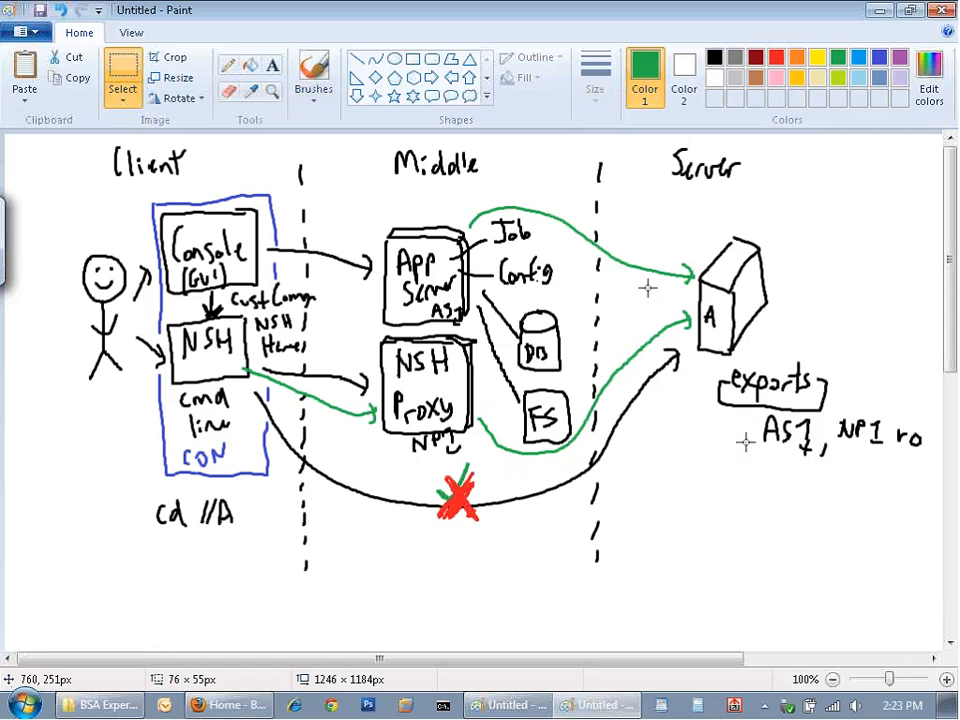
Return to the brush and draw a green tick above the stick-figure user.
click(312, 72)
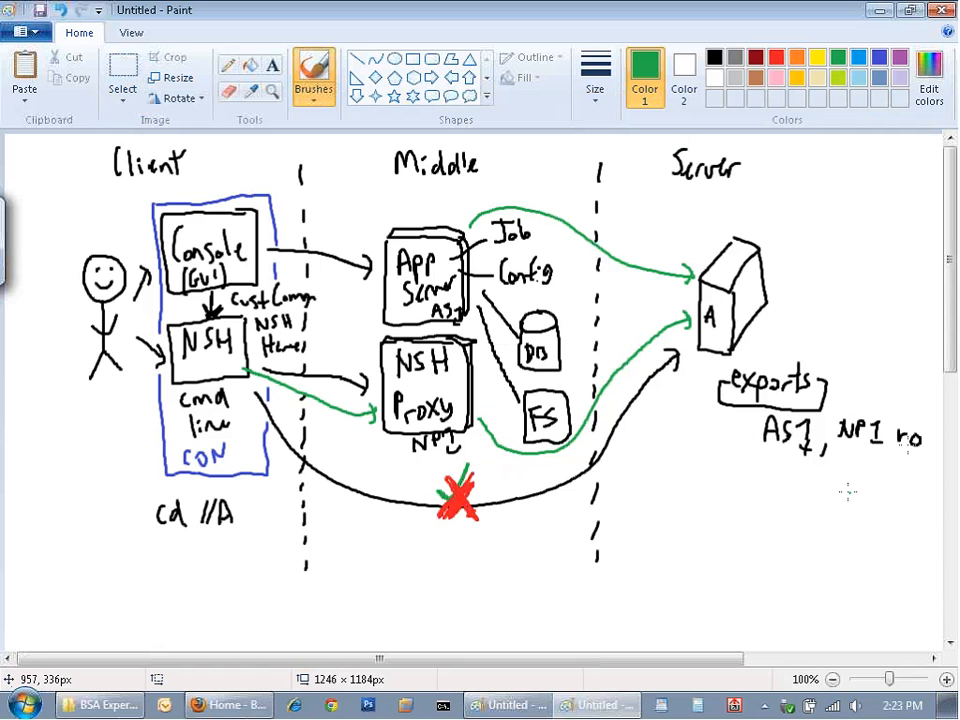
mouse_move(784, 500)
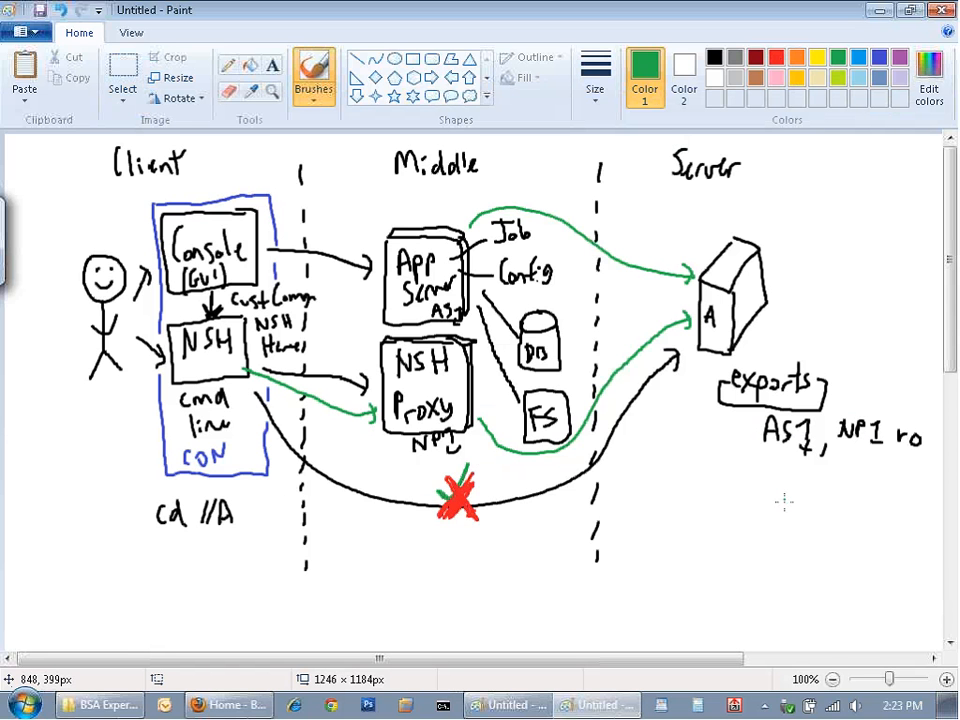
mouse_move(738, 480)
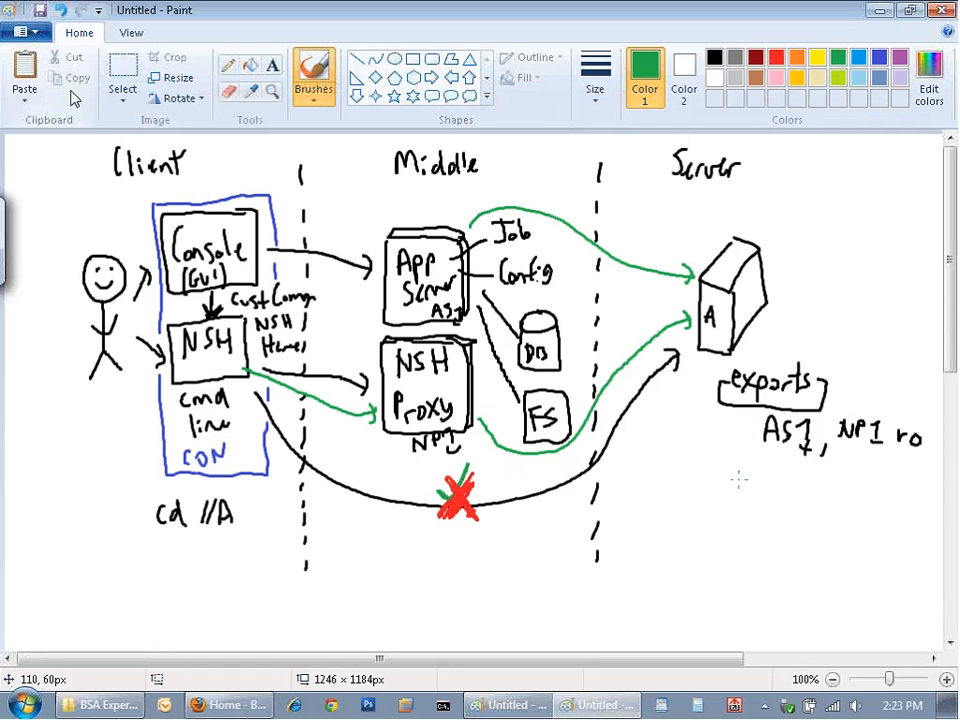
drag(100, 244, 116, 230)
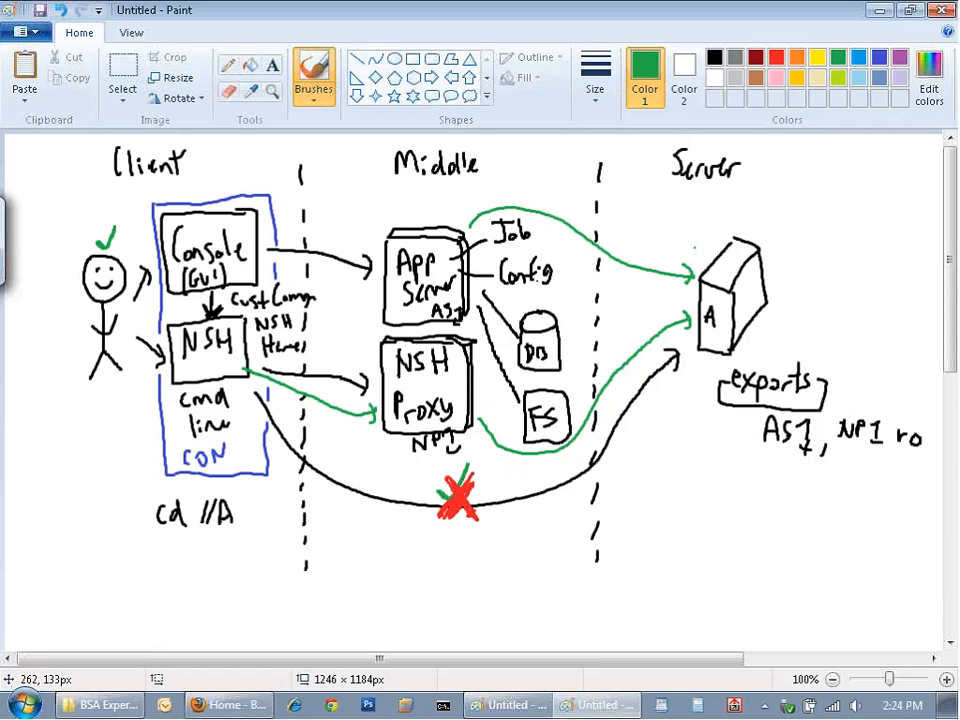
mouse_move(764, 176)
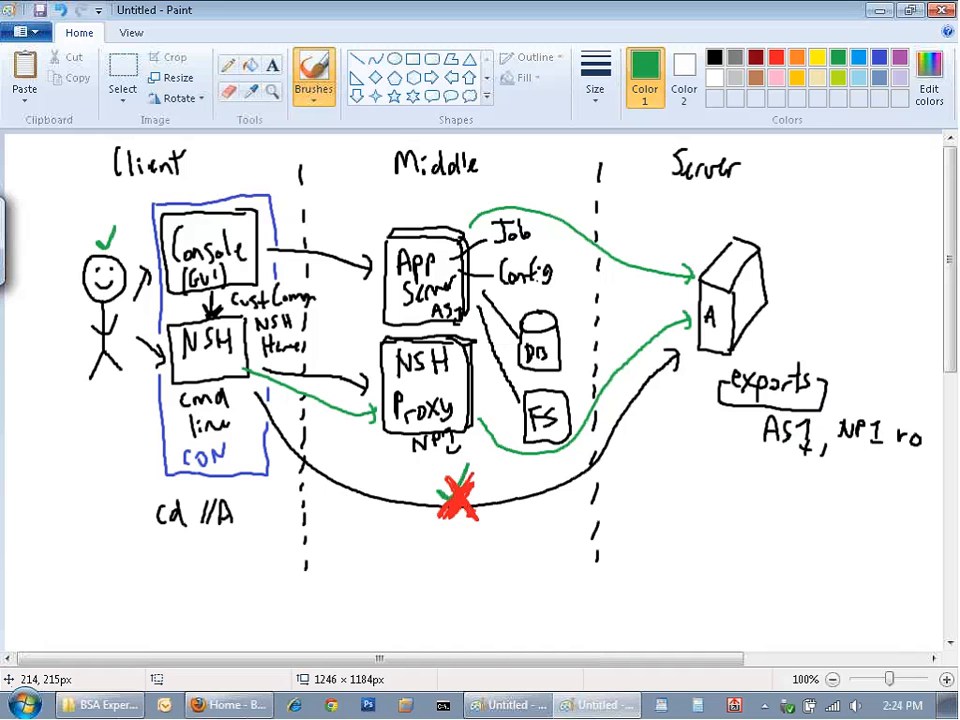
Underline 'cd //A' in green, then switch the colour to black.
drag(144, 538, 250, 538)
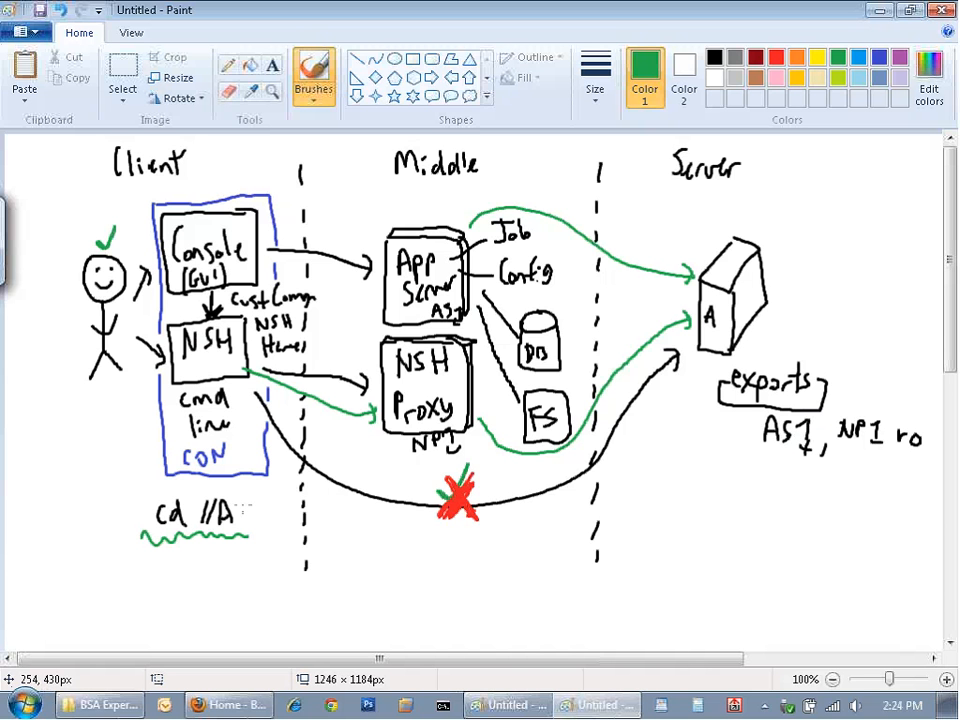
mouse_move(236, 366)
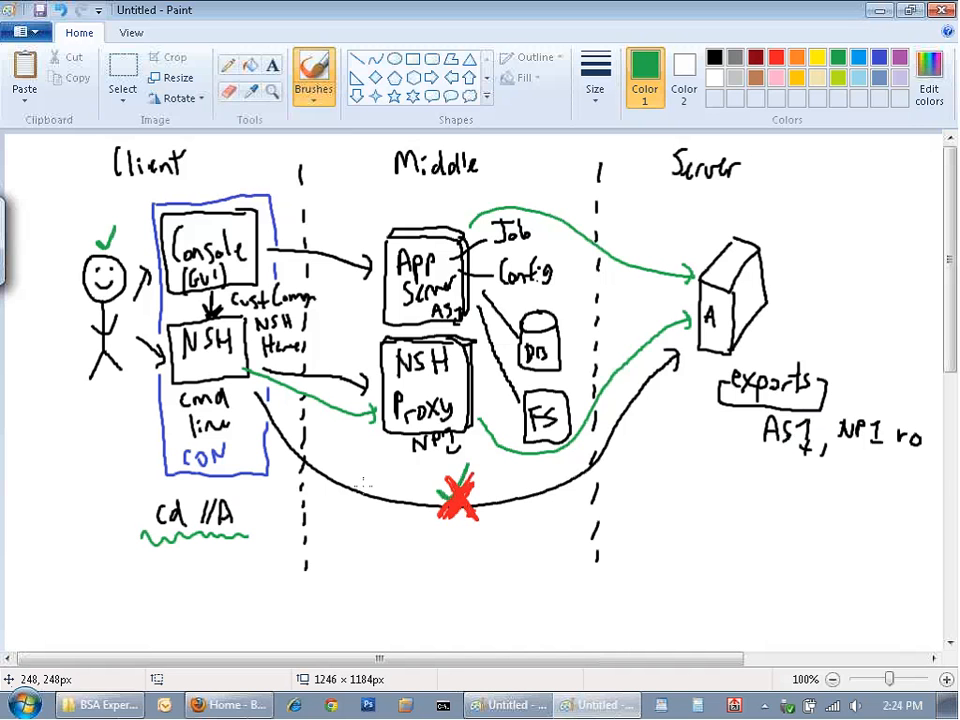
click(712, 56)
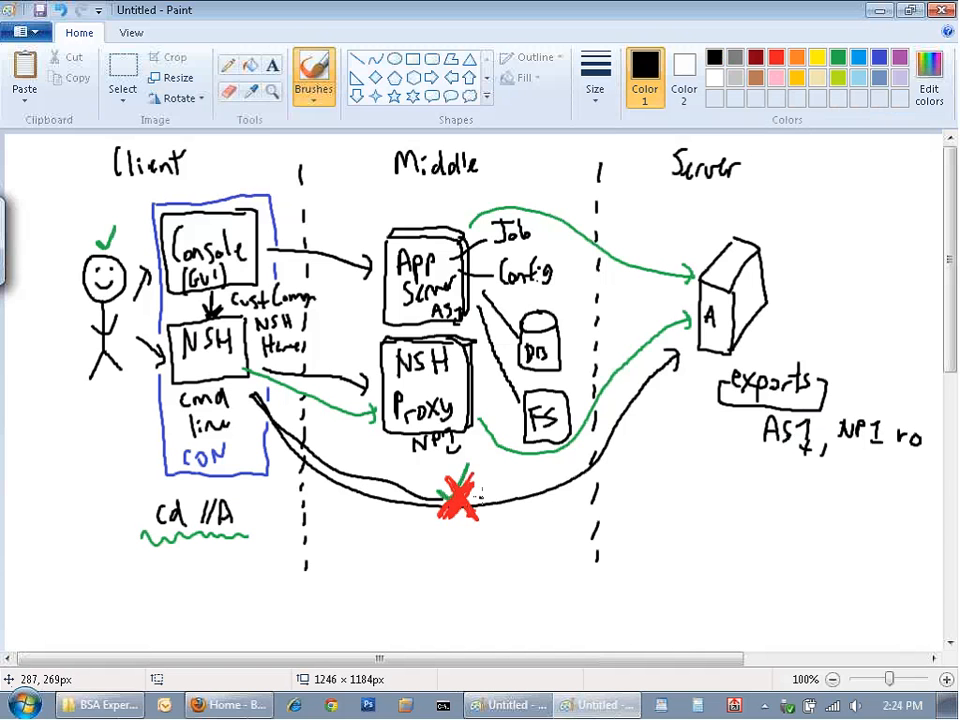
Draw black curves from 'cmd line' to server A and a return curve back.
drag(476, 496, 680, 356)
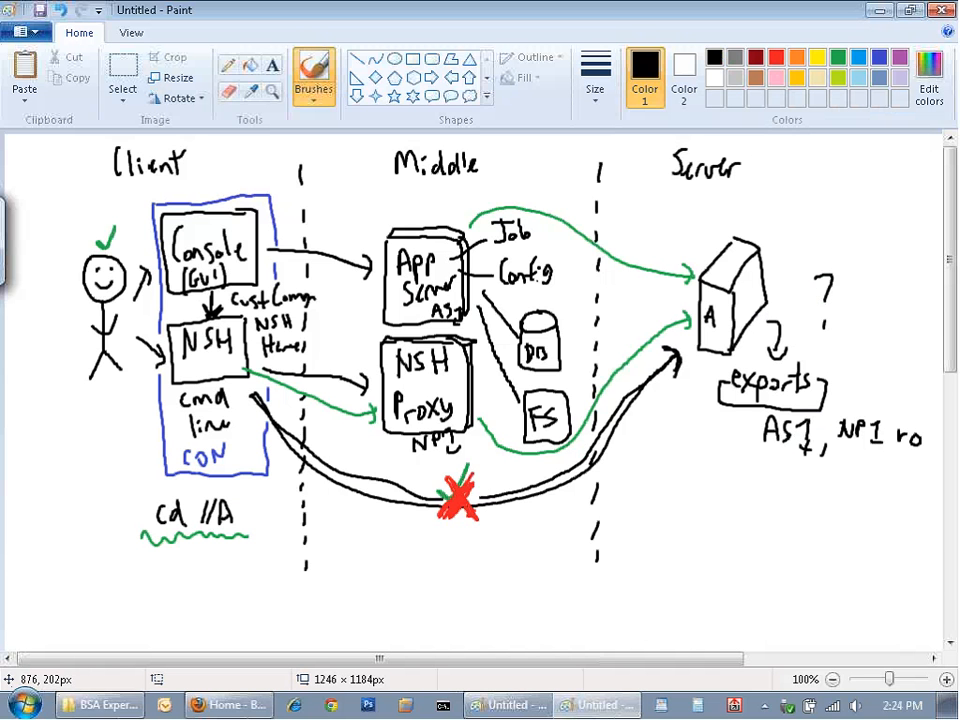
mouse_move(796, 320)
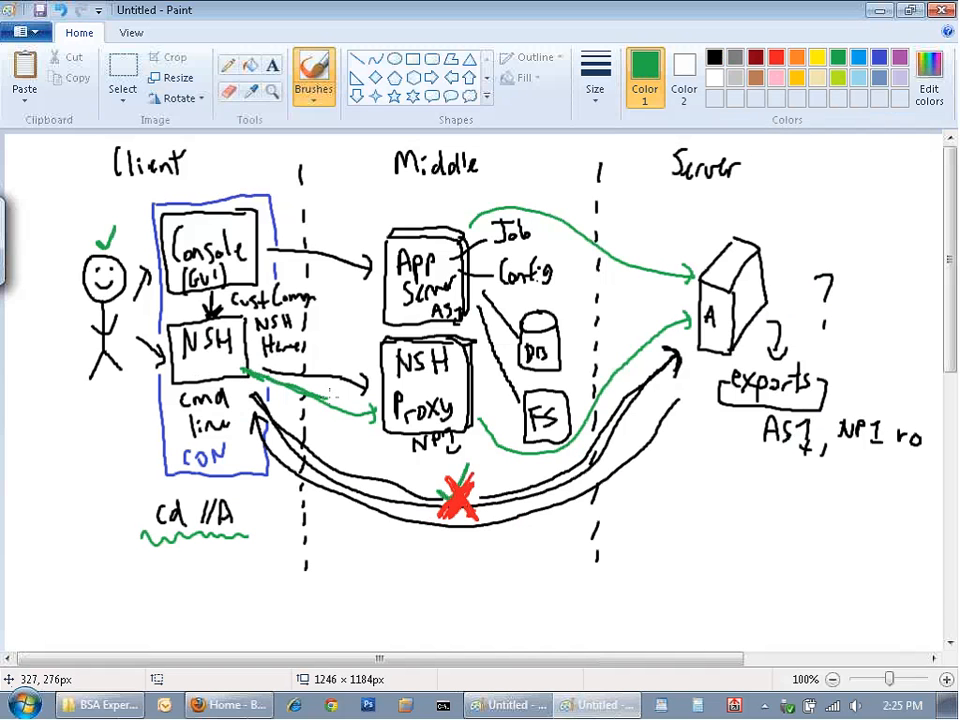
drag(250, 400, 370, 410)
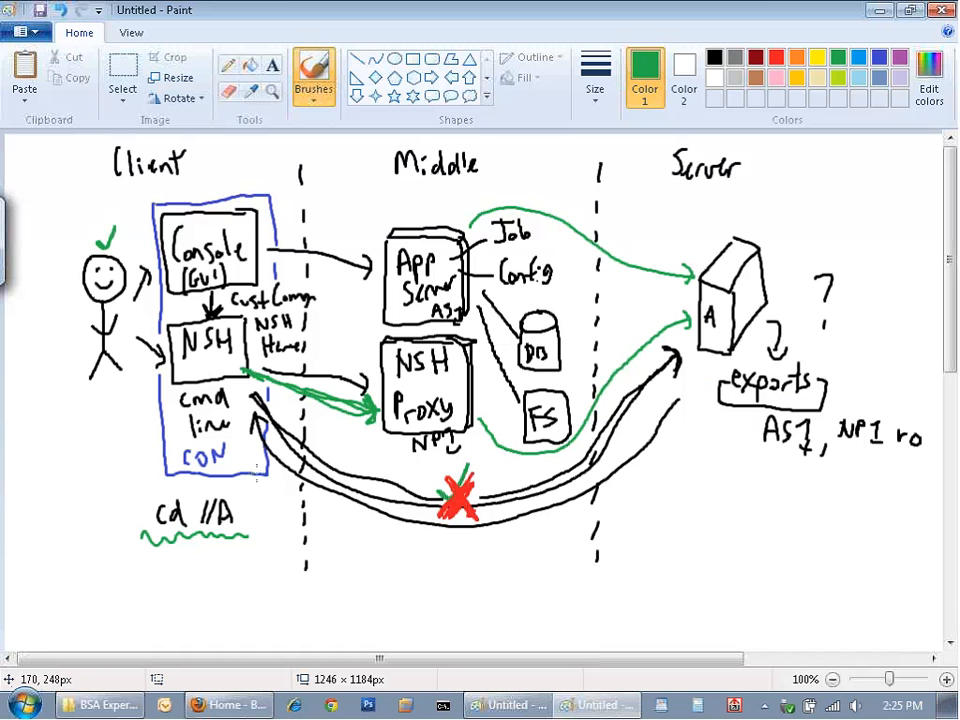
mouse_move(698, 392)
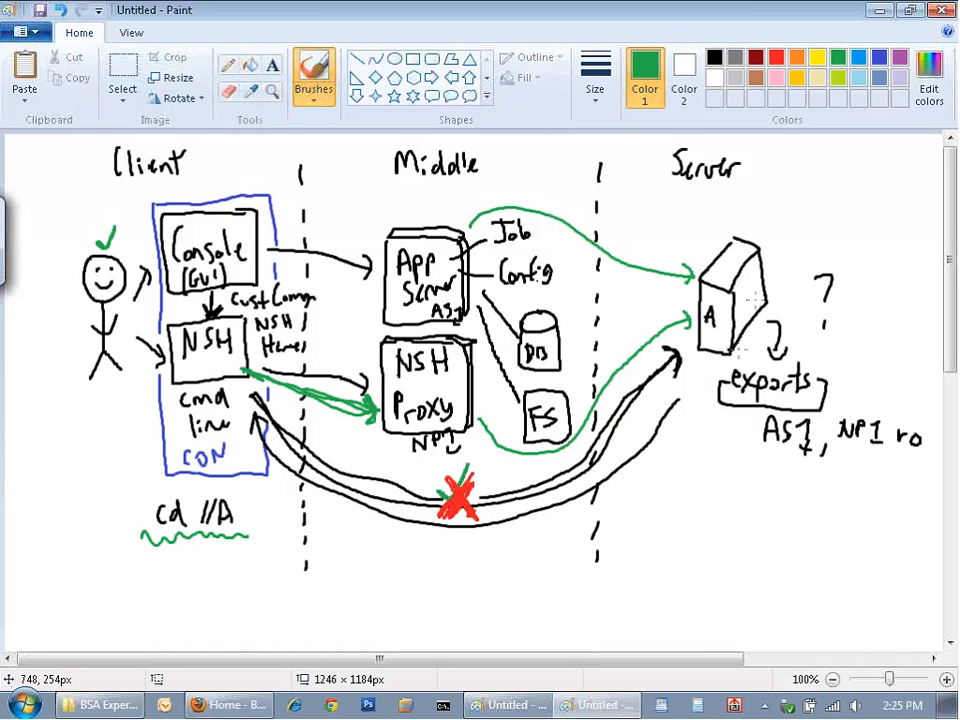
mouse_move(740, 218)
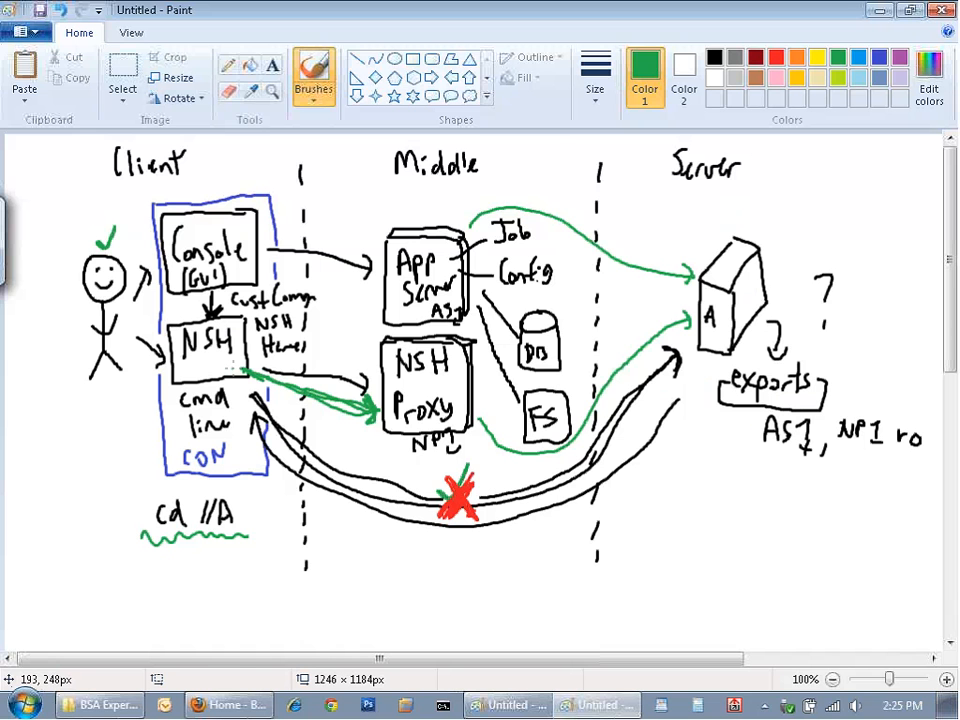
Thicken the green NSH→Proxy→server A arrows and tick the first export entry in green.
drag(250, 368, 376, 412)
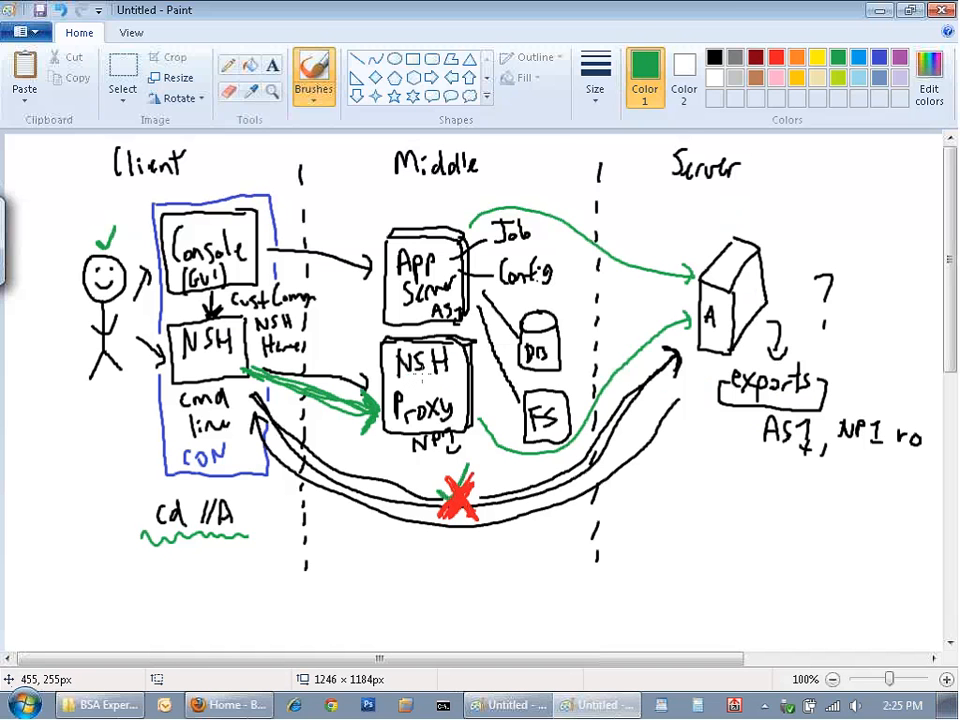
drag(470, 430, 510, 450)
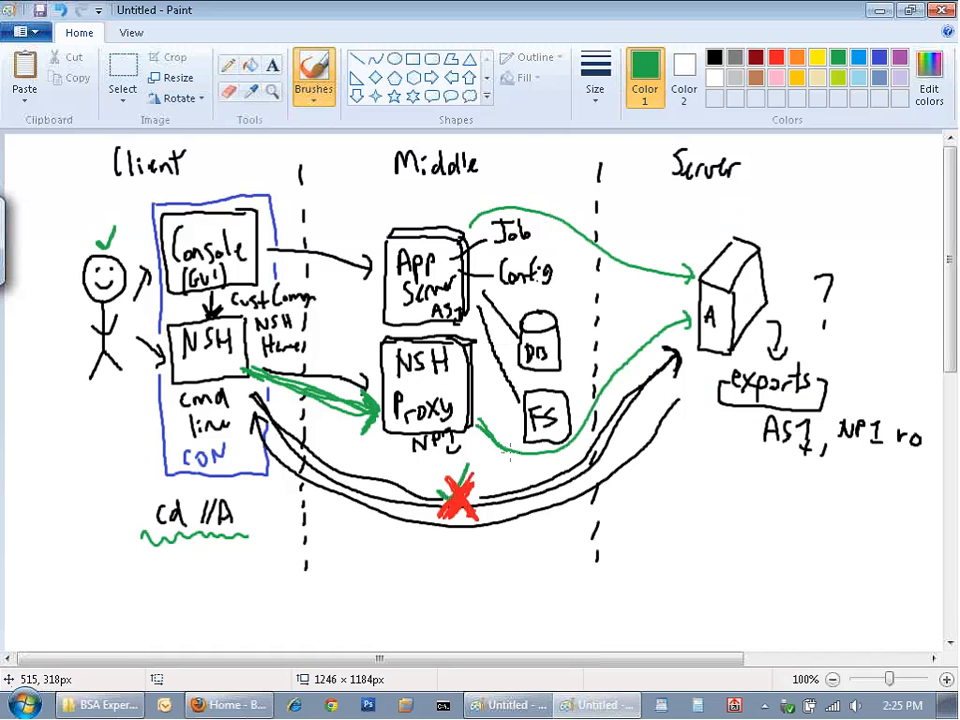
drag(510, 456, 684, 324)
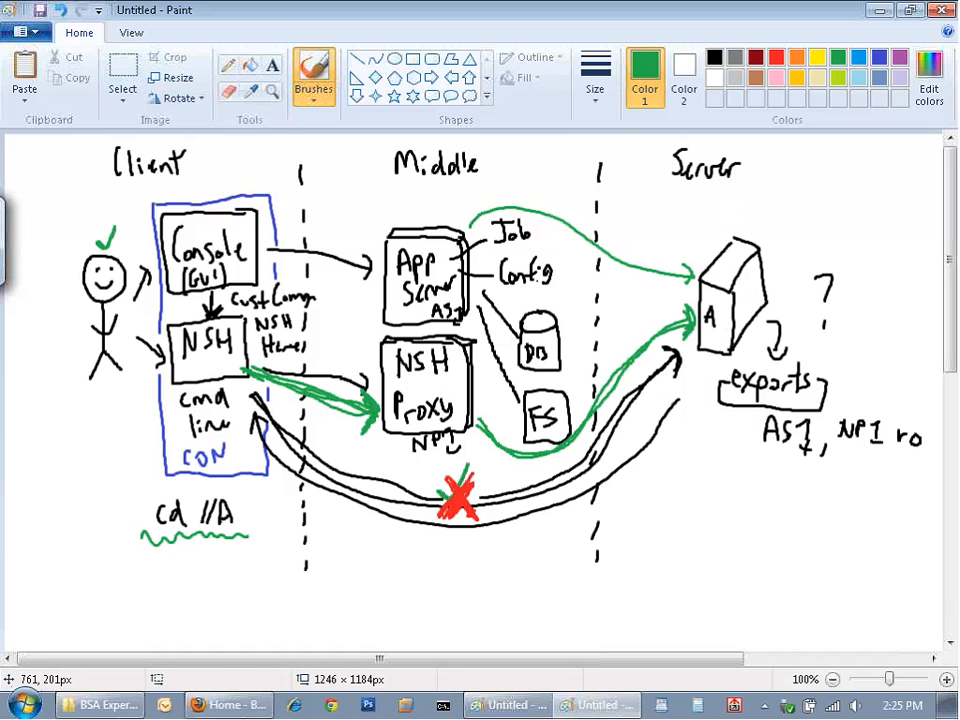
drag(850, 420, 880, 390)
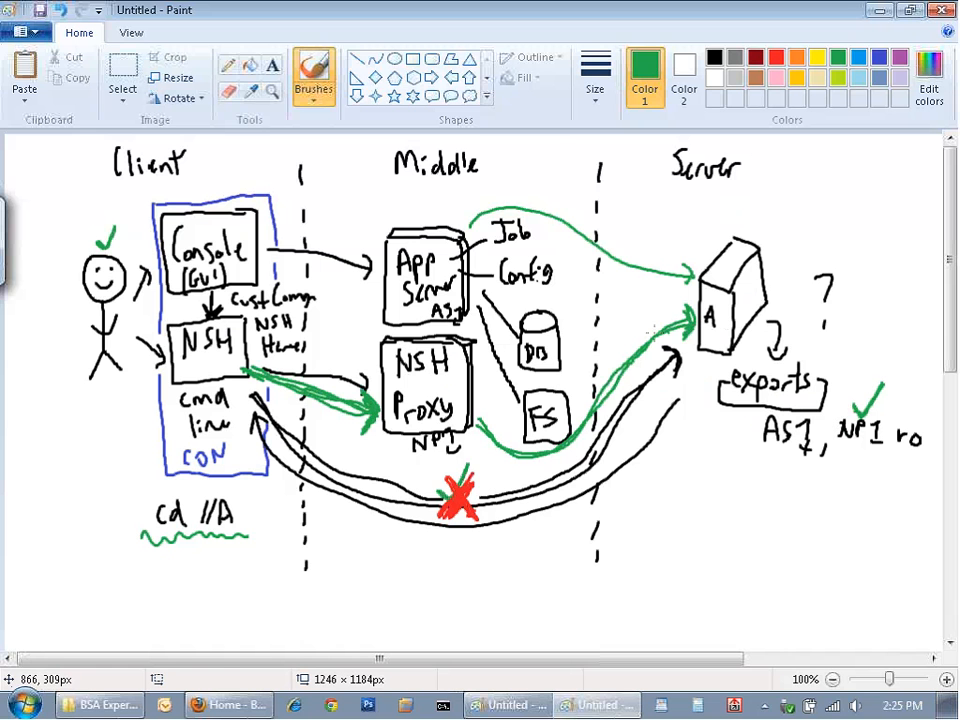
mouse_move(644, 224)
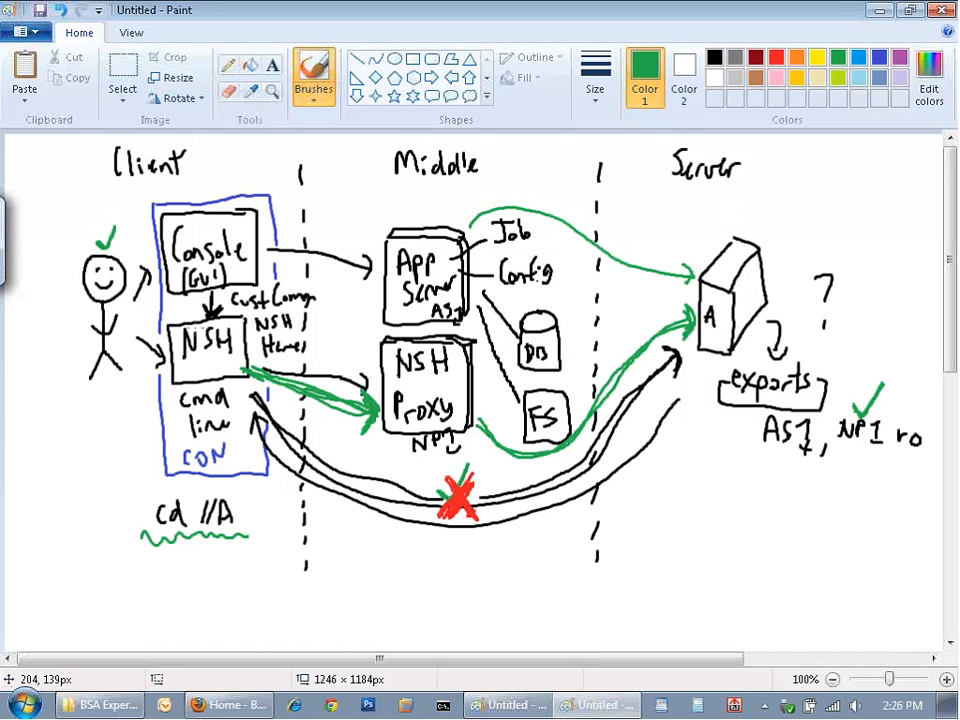
mouse_move(156, 206)
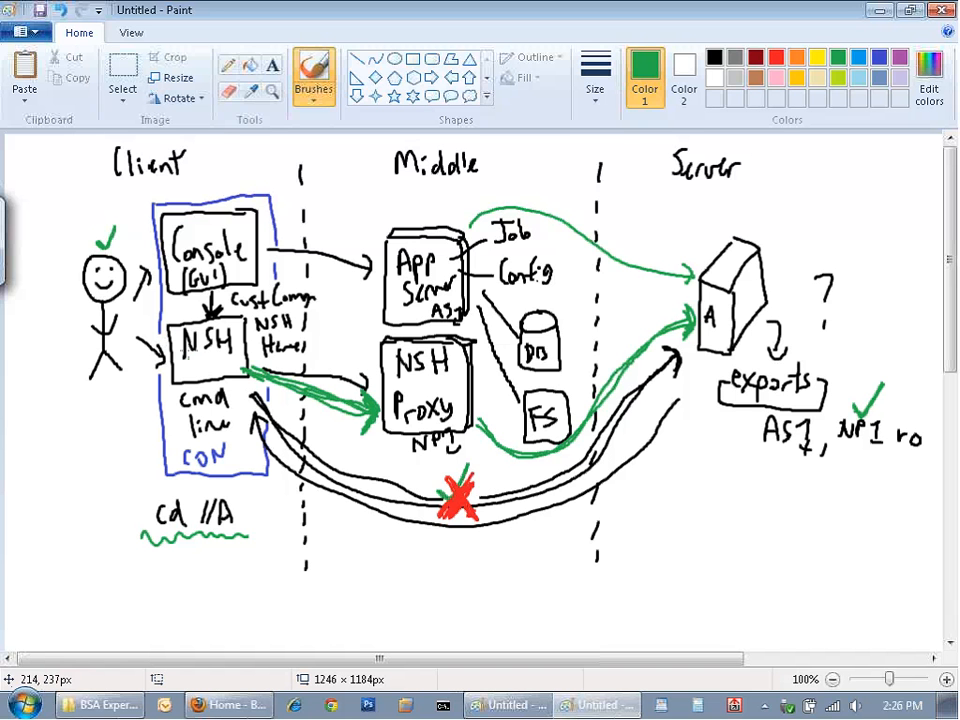
mouse_move(196, 350)
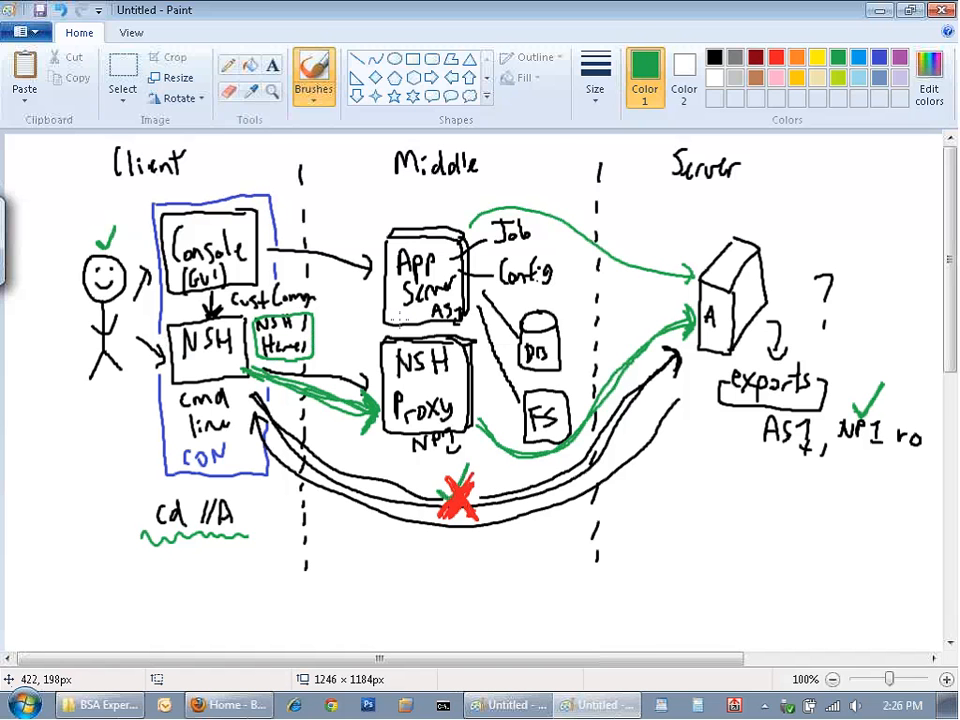
mouse_move(470, 22)
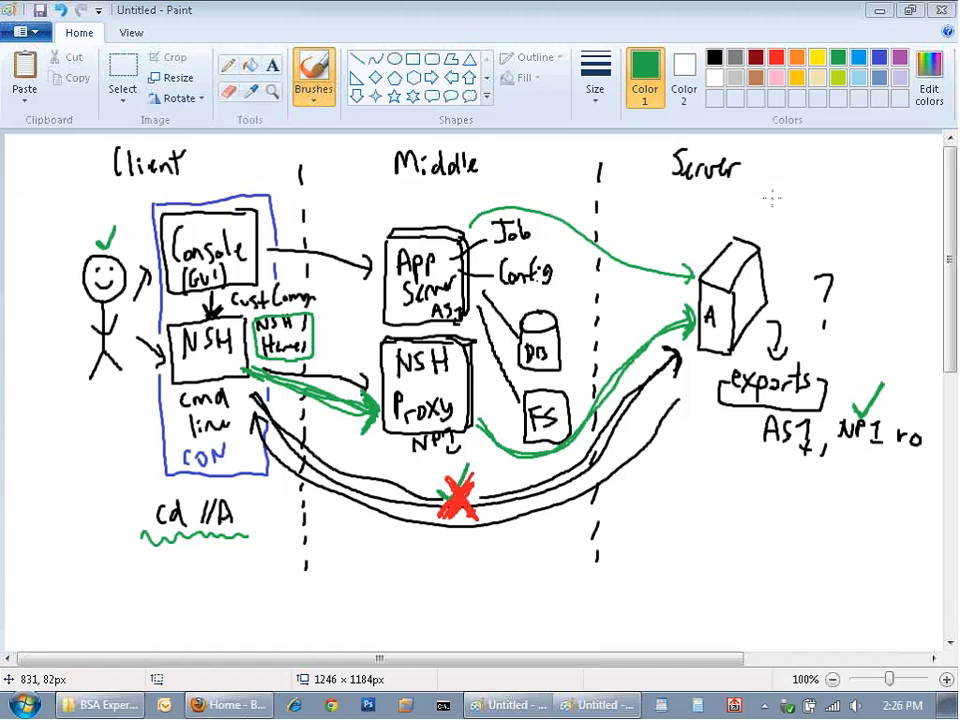
mouse_move(812, 222)
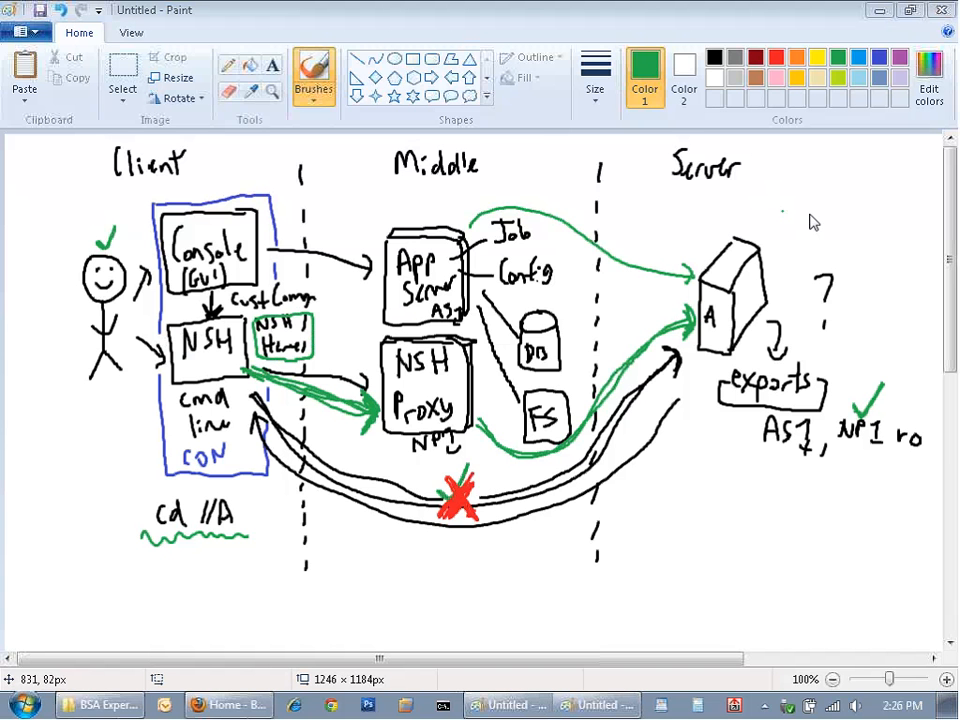